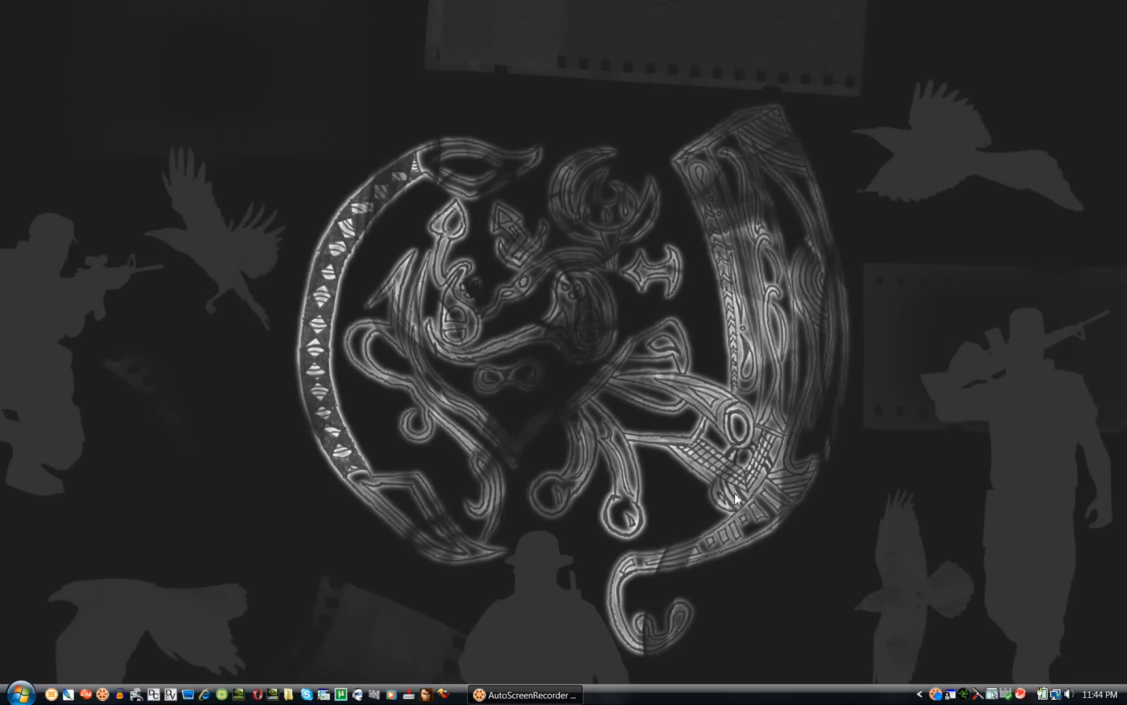
{"action": "mouse_move", "coordinate": [668, 449]}
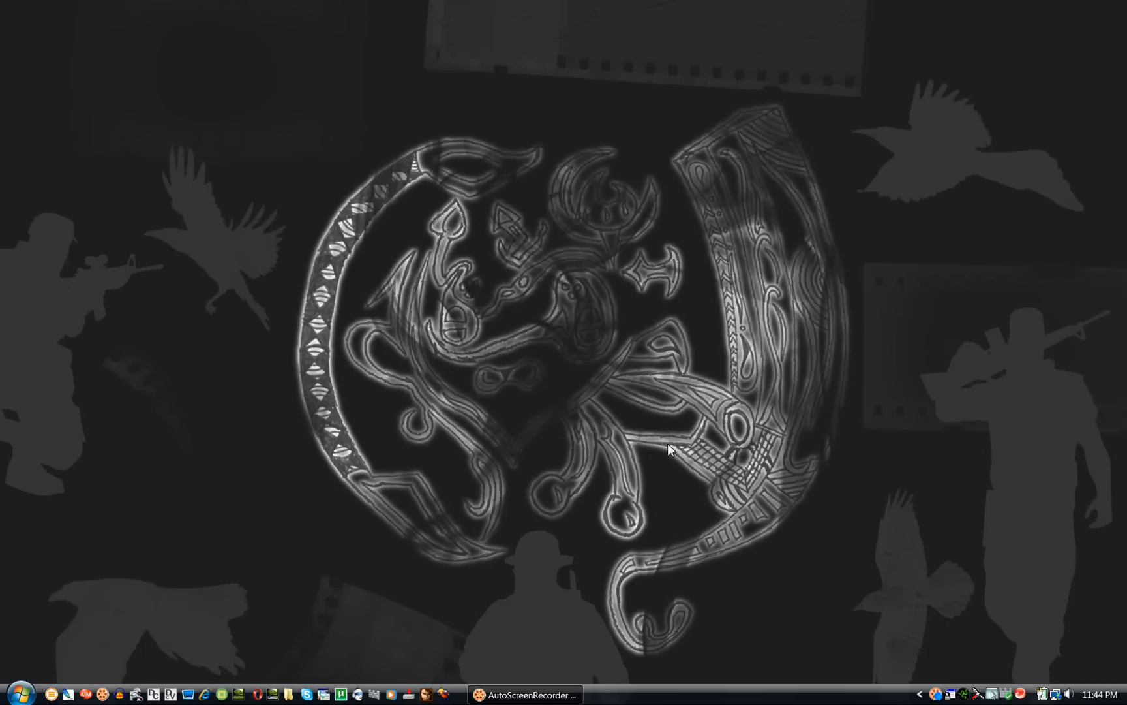
{"action": "mouse_move", "coordinate": [673, 444]}
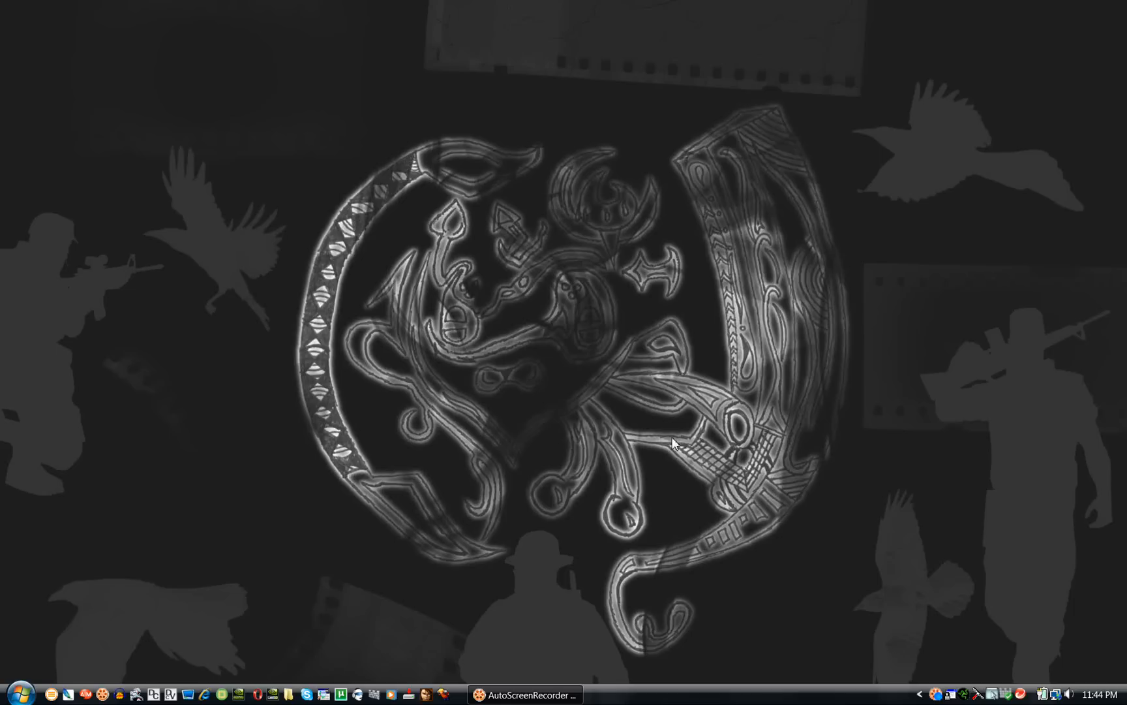
{"action": "mouse_move", "coordinate": [918, 696]}
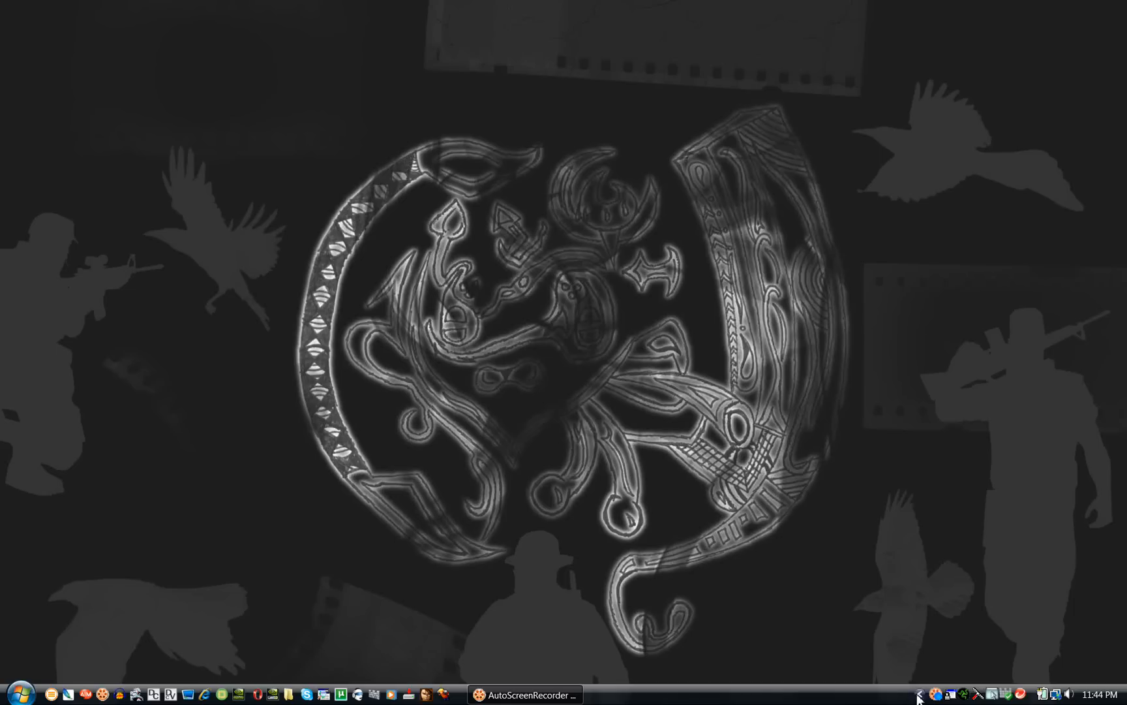
{"action": "mouse_move", "coordinate": [956, 694]}
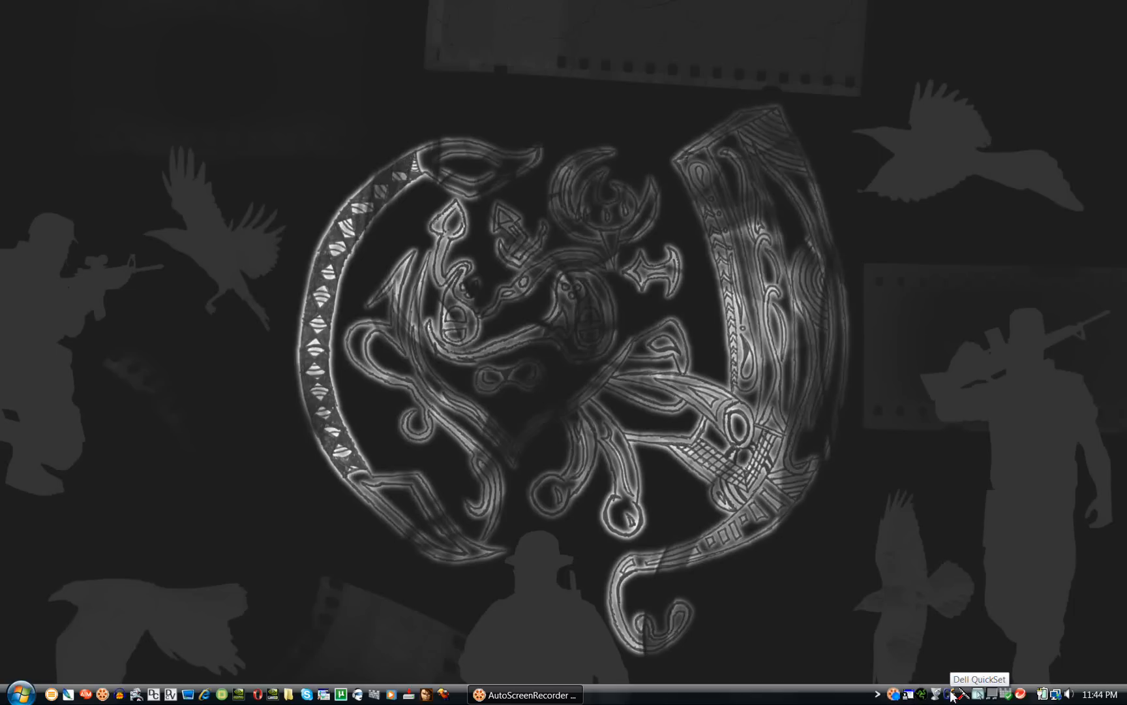
{"action": "mouse_move", "coordinate": [741, 524]}
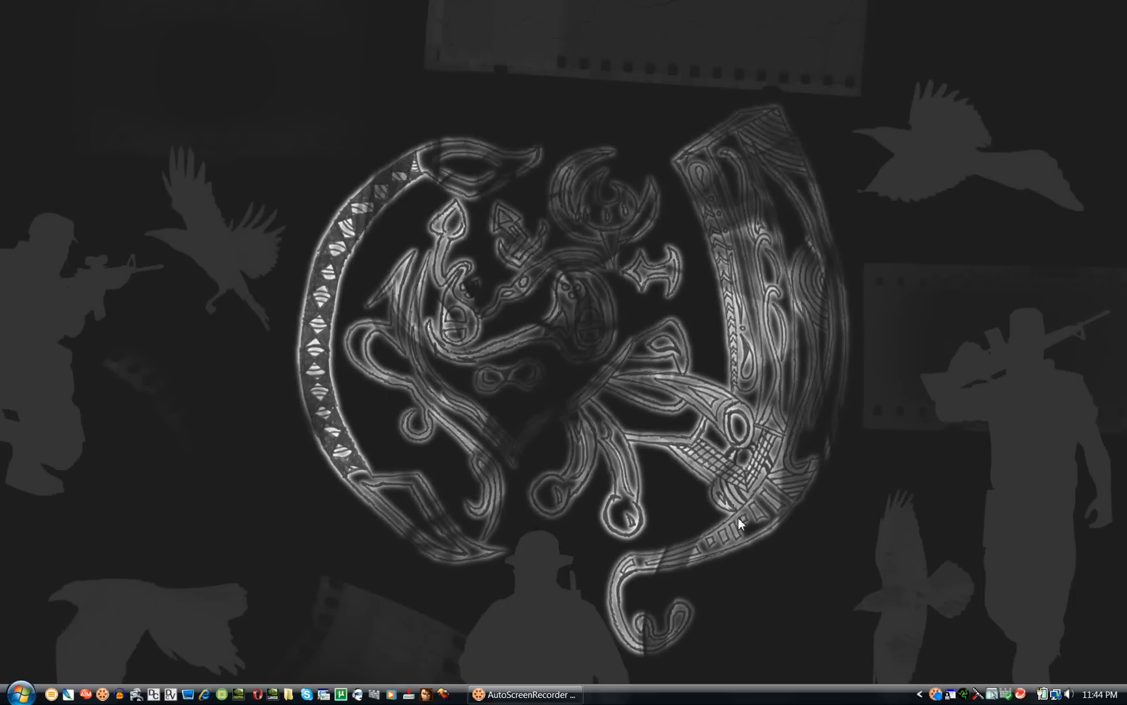
{"action": "mouse_move", "coordinate": [871, 251]}
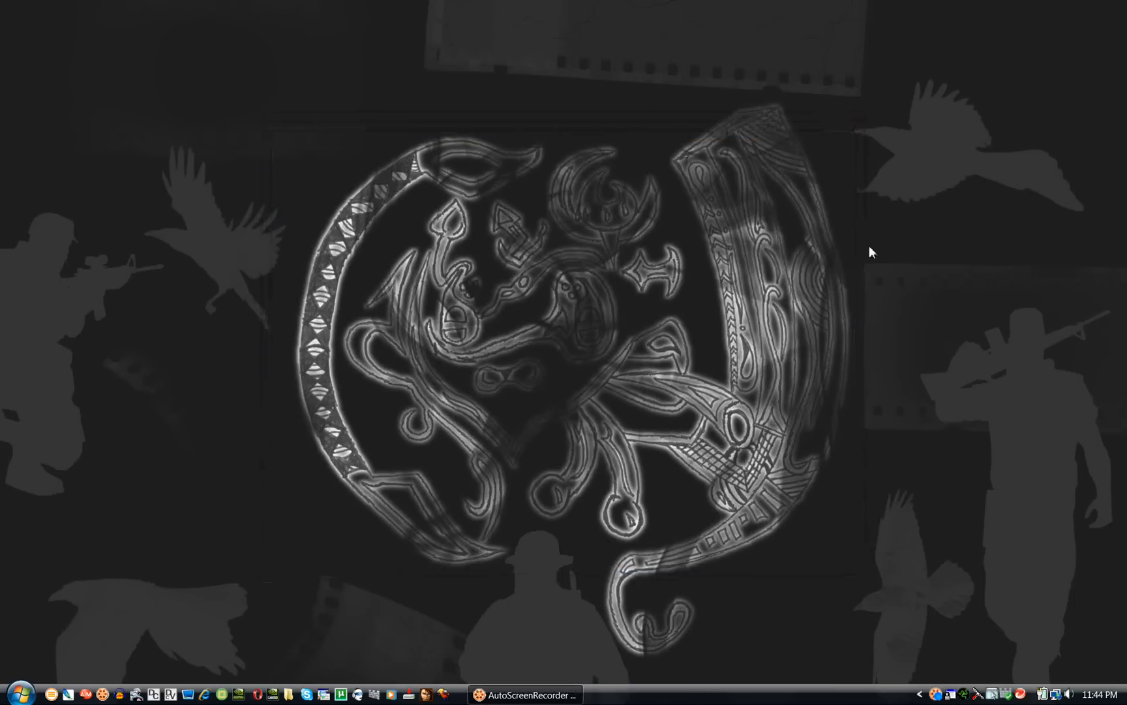
Reach the Dell QuickSet folder under All Programs in the Start menu
{"action": "left_click", "coordinate": [13, 693]}
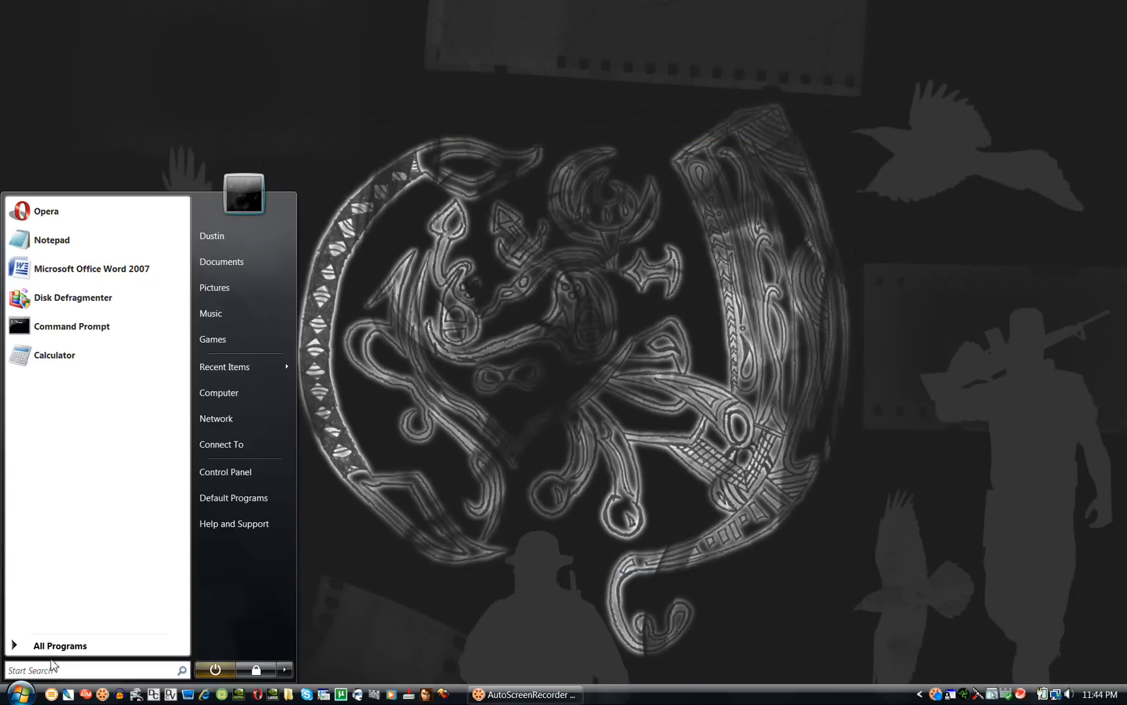
{"action": "left_click", "coordinate": [60, 644]}
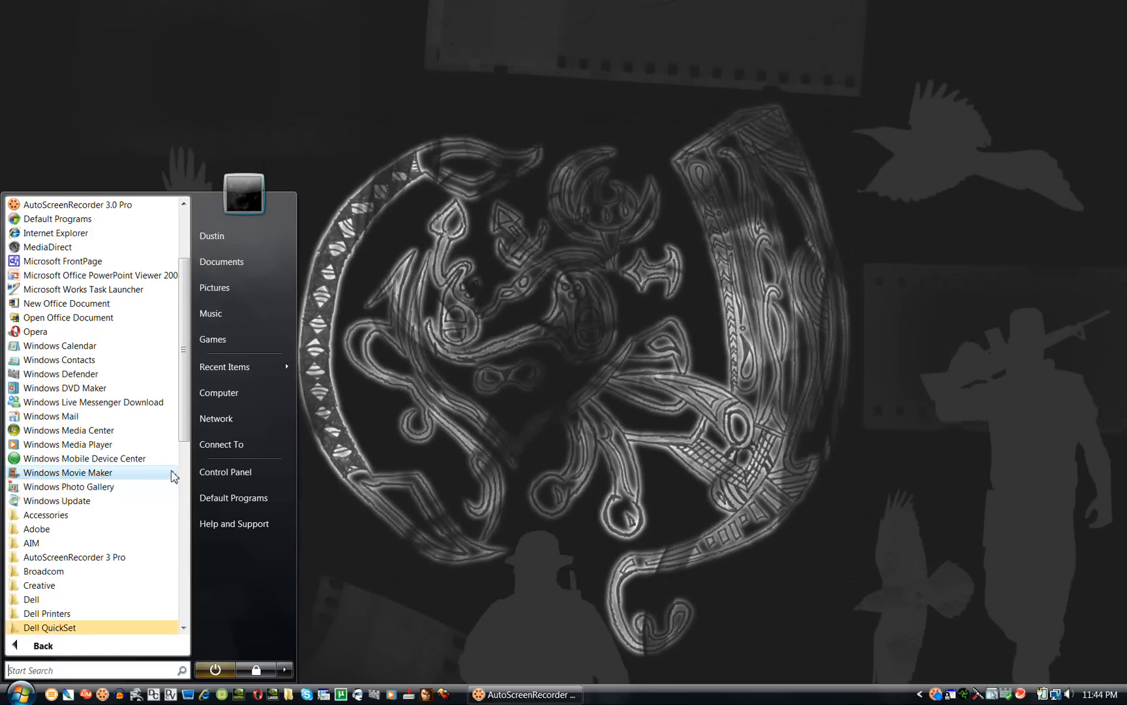
{"action": "mouse_move", "coordinate": [111, 620]}
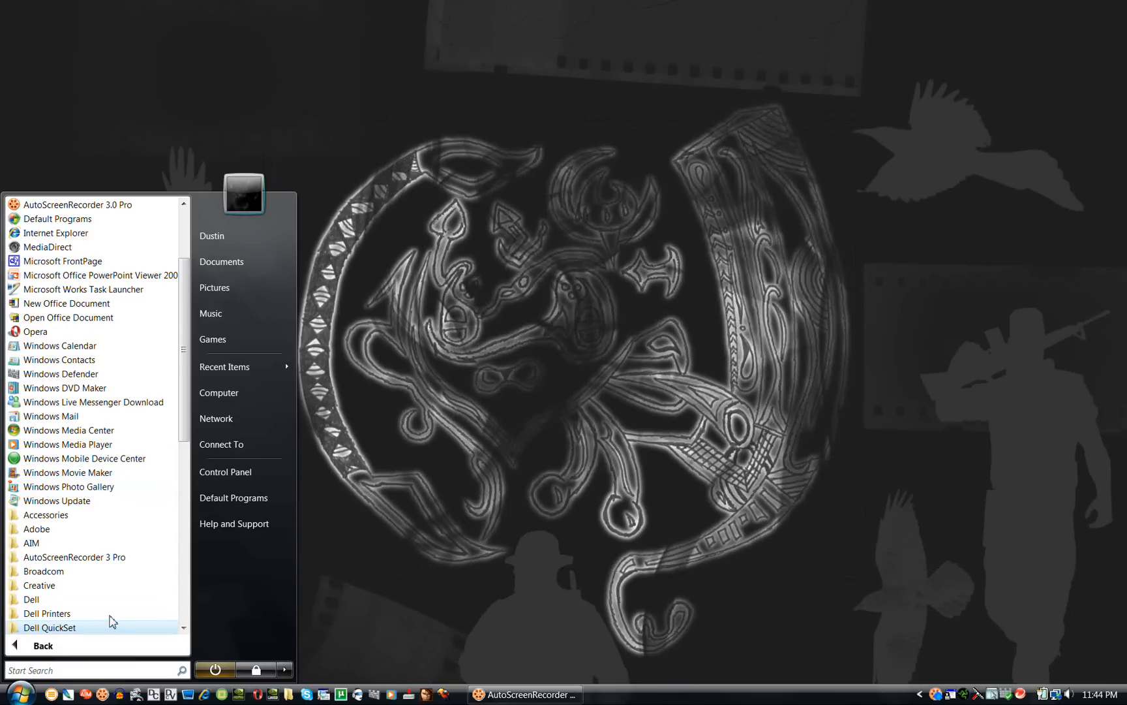
{"action": "left_click", "coordinate": [51, 626]}
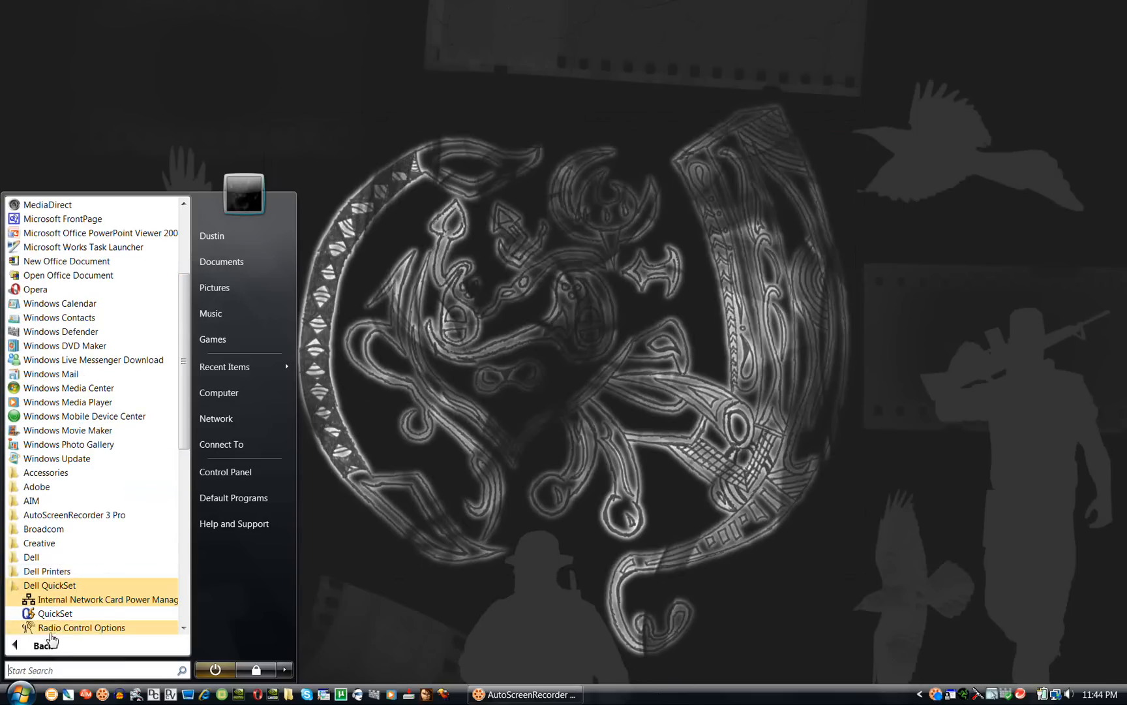
{"action": "mouse_move", "coordinate": [51, 615]}
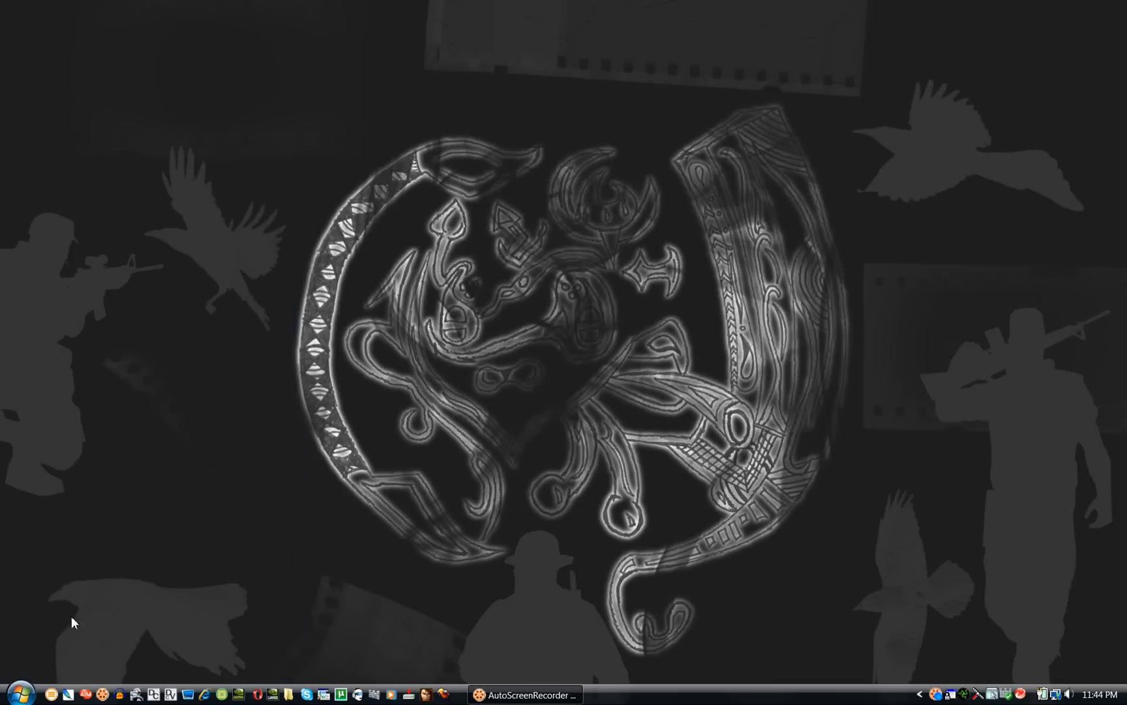
{"action": "mouse_move", "coordinate": [376, 579]}
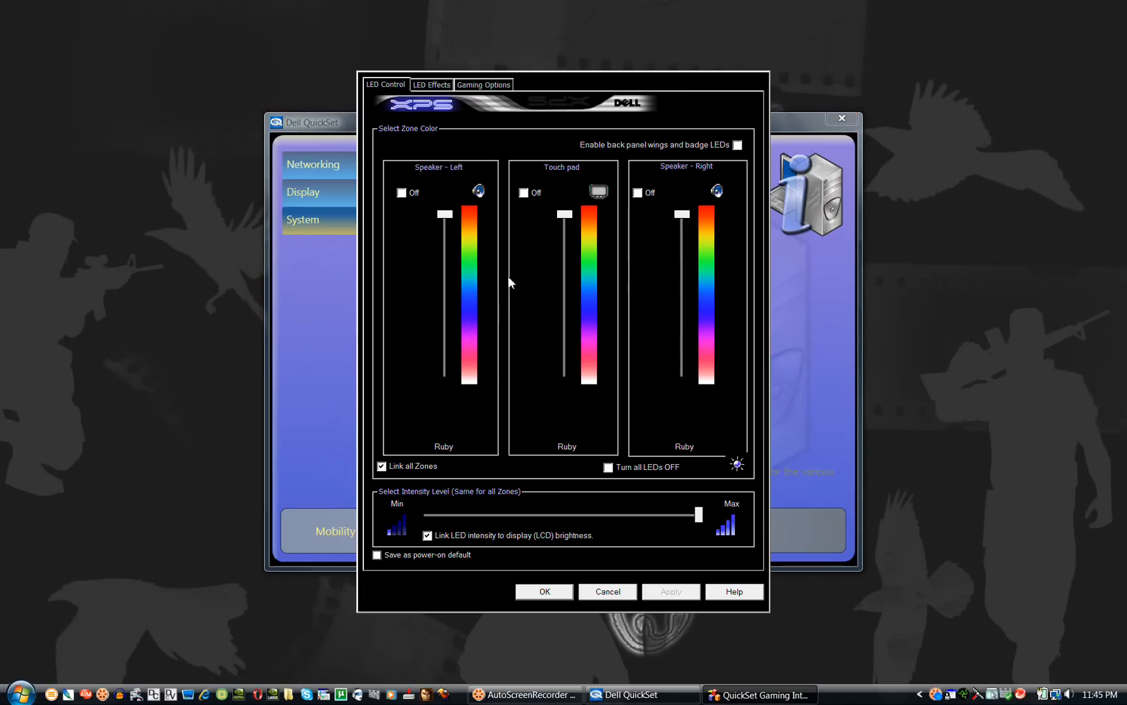
{"action": "mouse_move", "coordinate": [842, 119]}
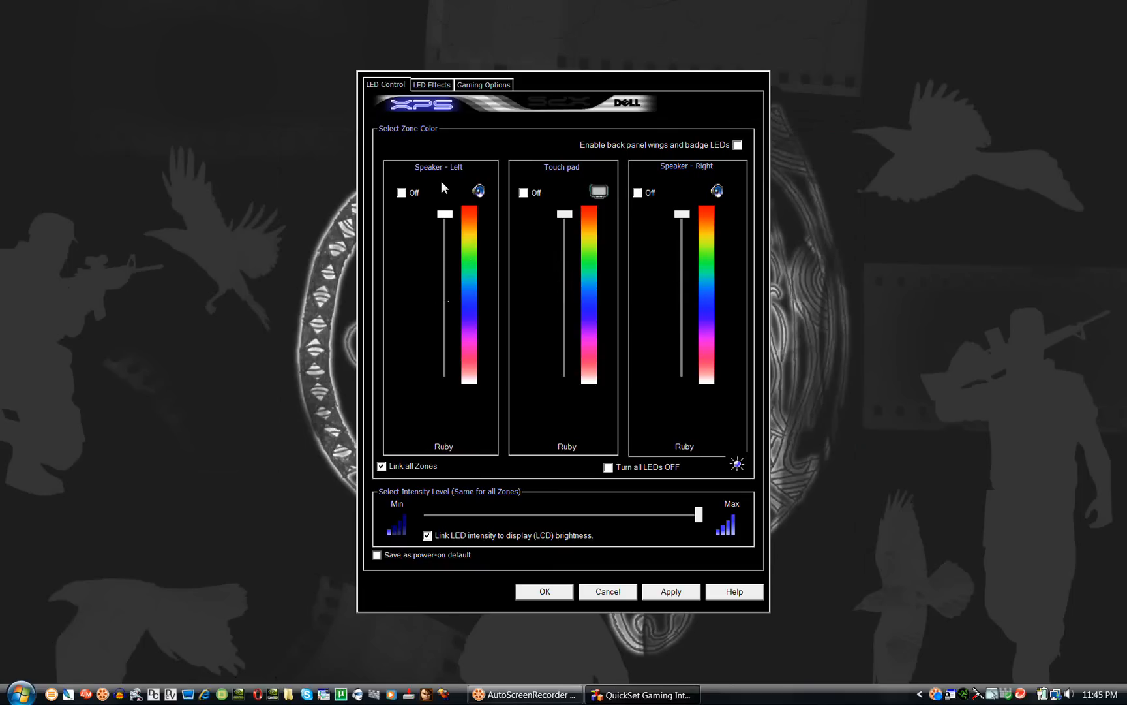
{"action": "left_click", "coordinate": [382, 466]}
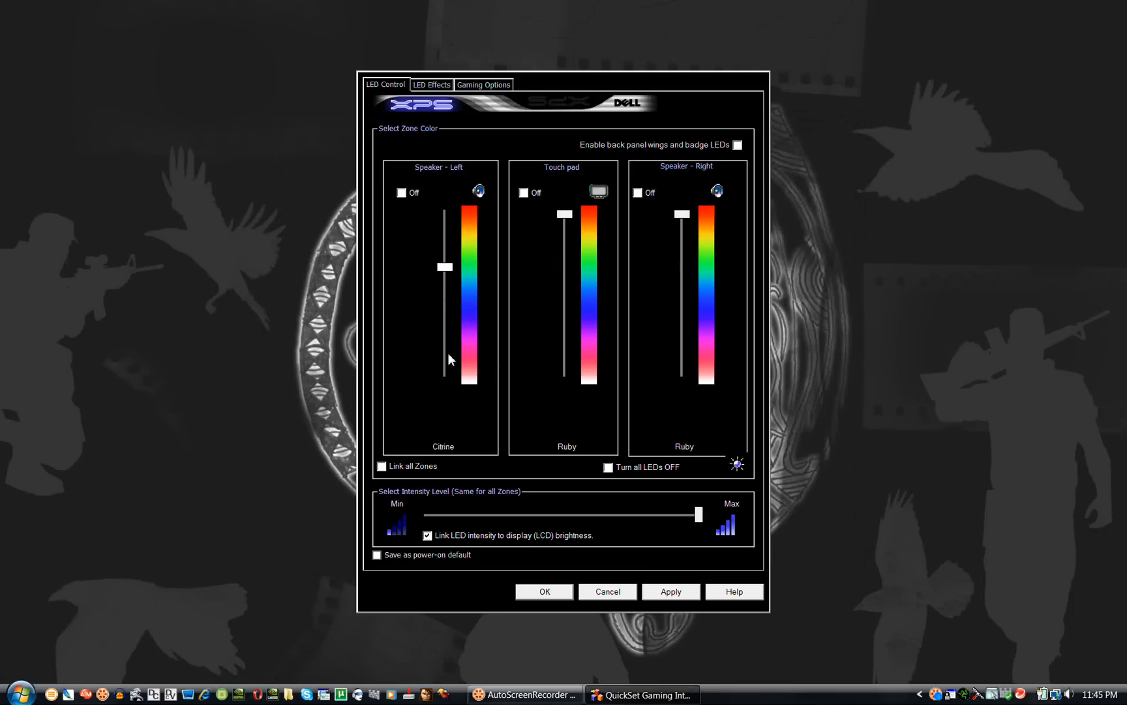
{"action": "left_click", "coordinate": [382, 466]}
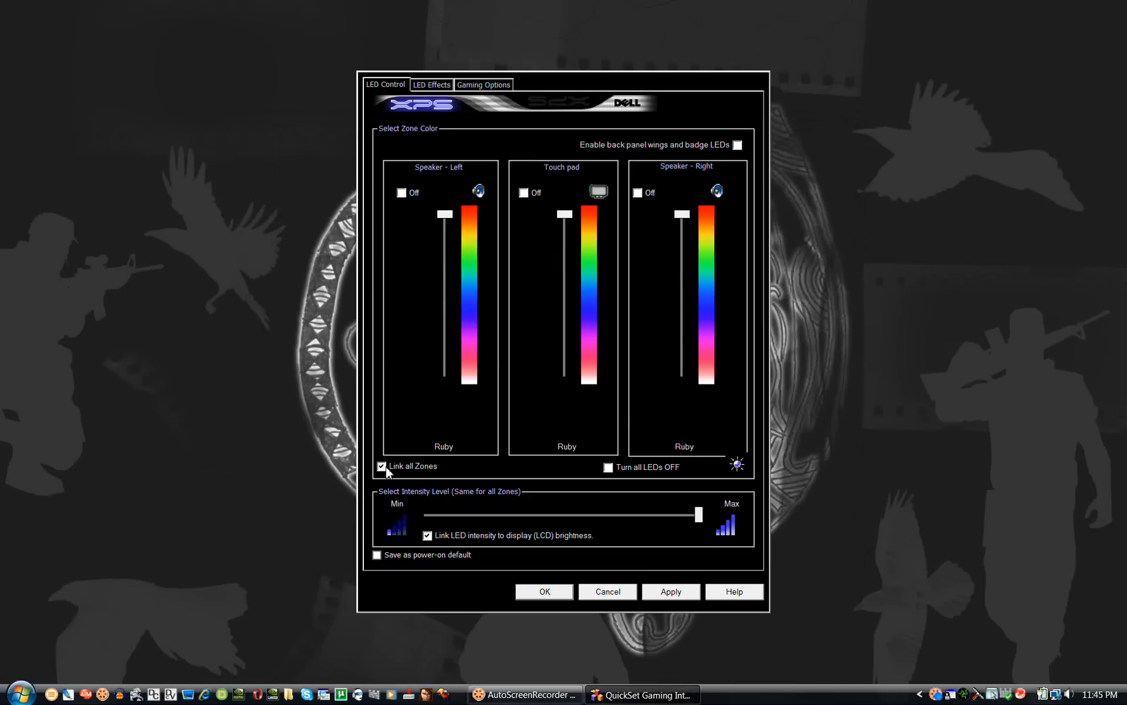
{"action": "mouse_move", "coordinate": [620, 475]}
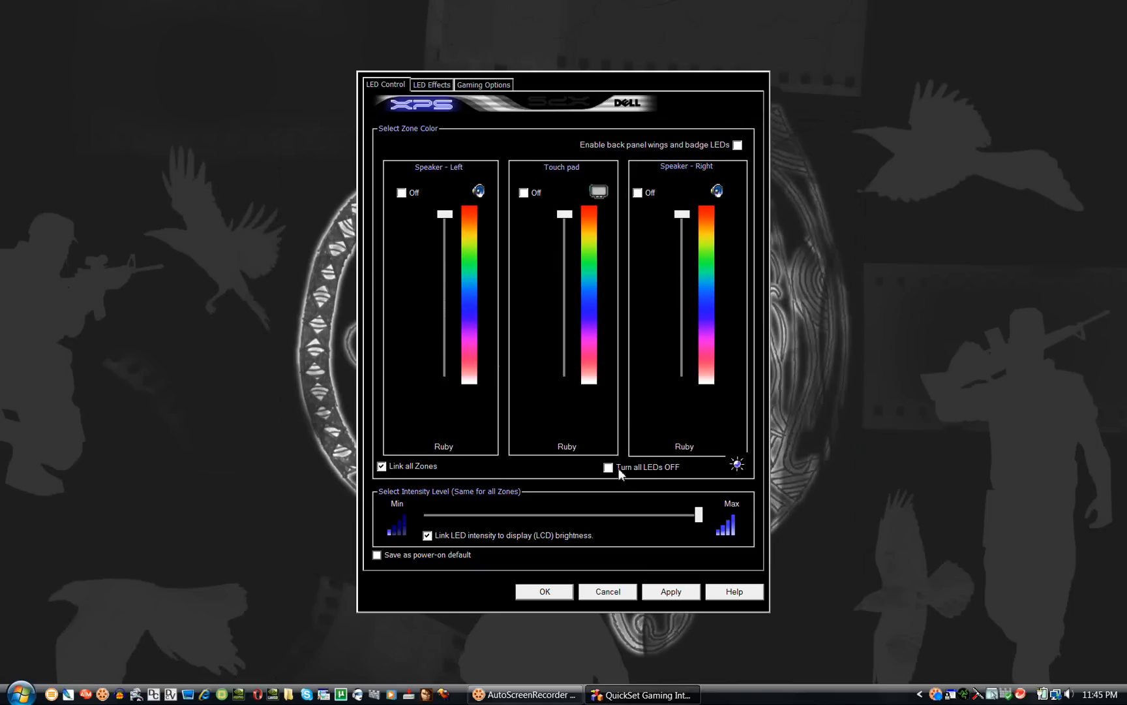
{"action": "mouse_move", "coordinate": [611, 469]}
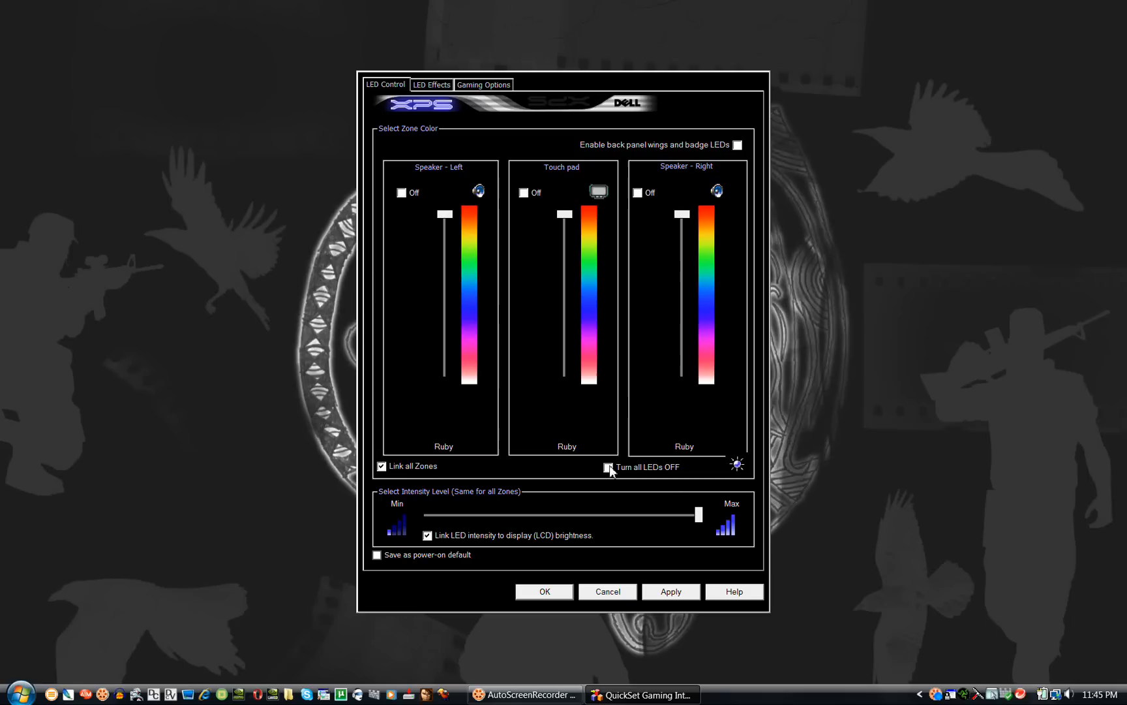
{"action": "mouse_move", "coordinate": [438, 537]}
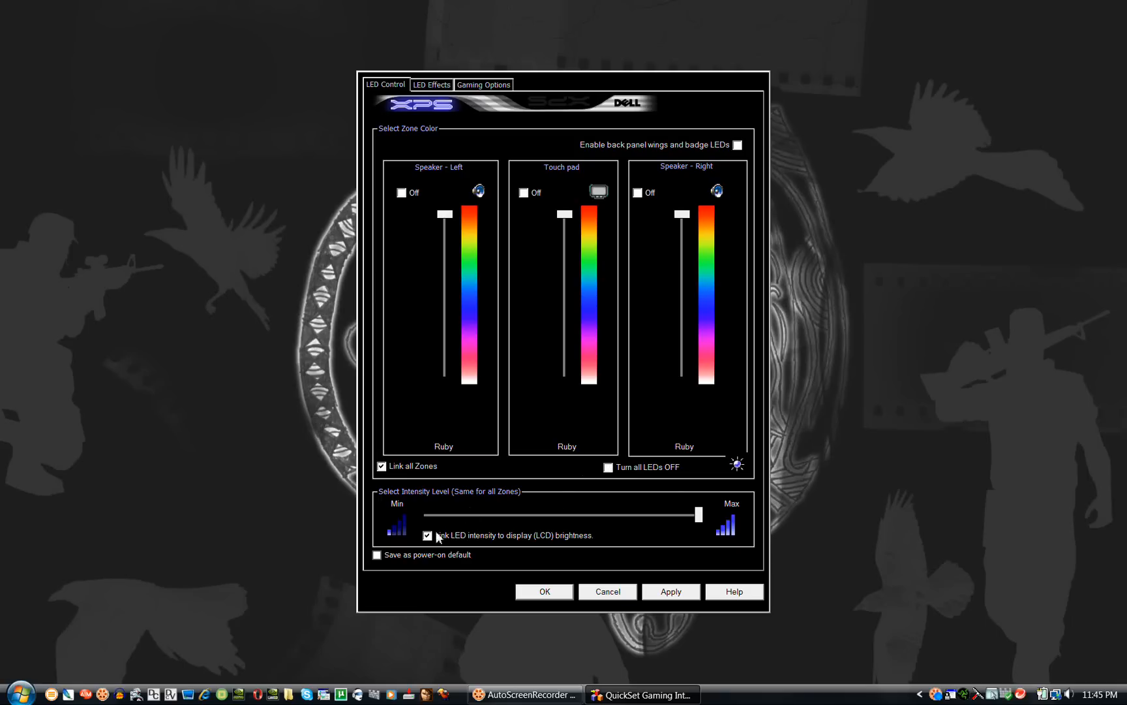
{"action": "left_click", "coordinate": [428, 535]}
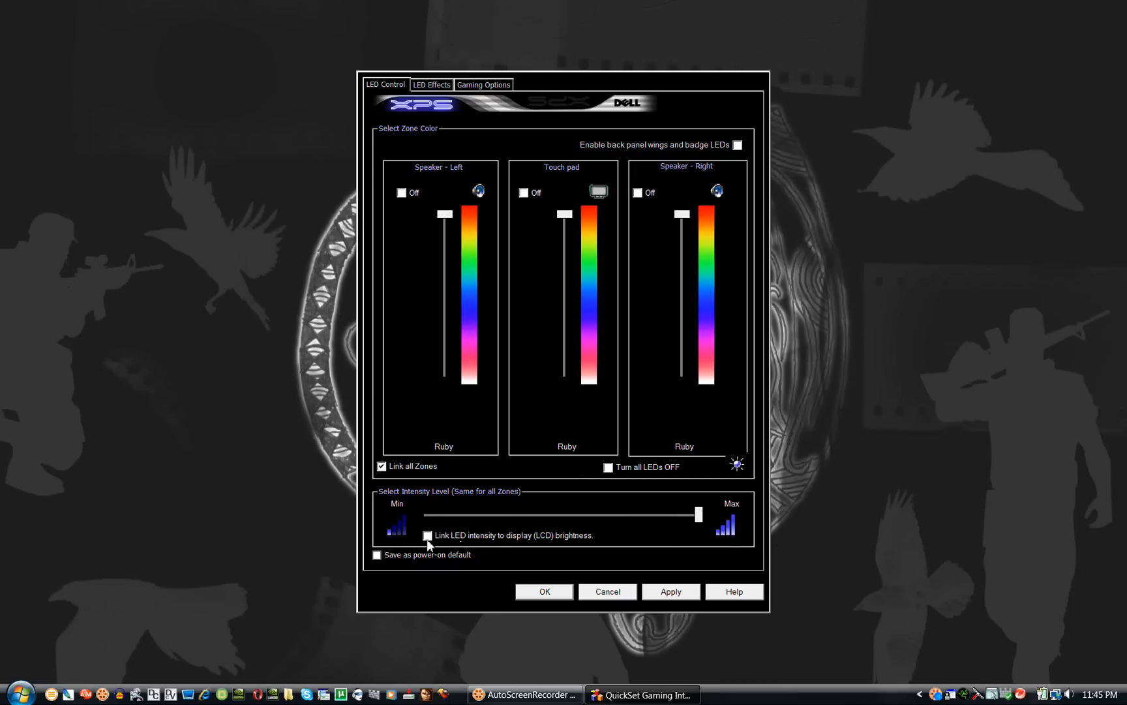
{"action": "left_click", "coordinate": [427, 534]}
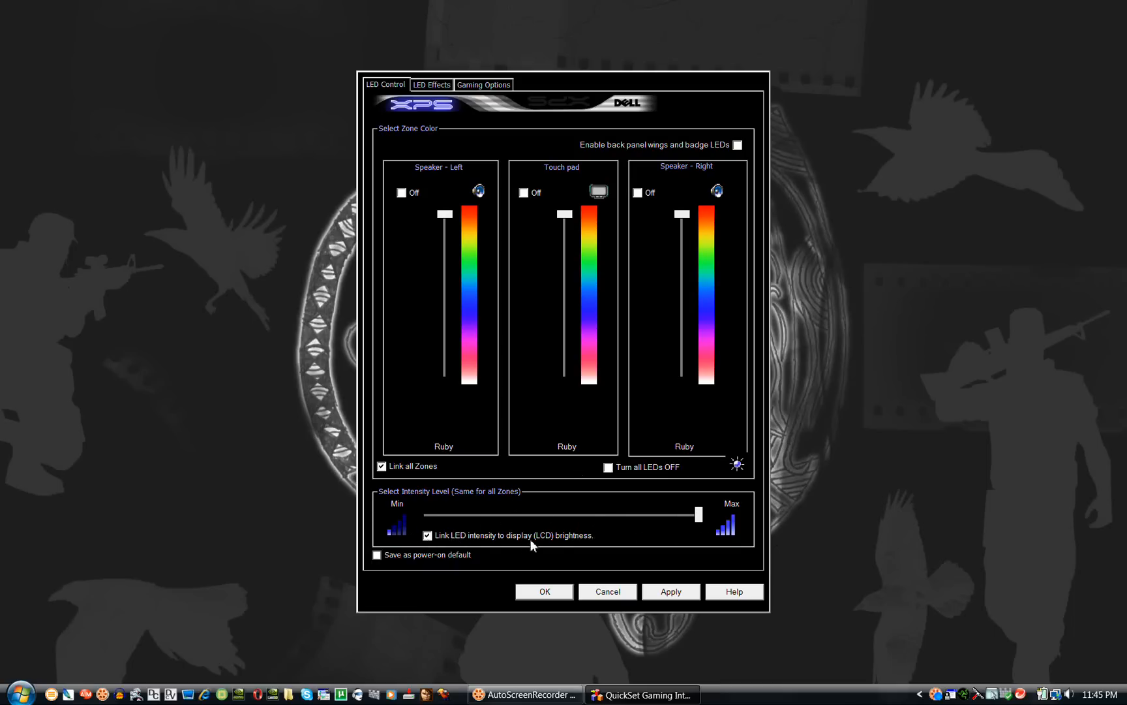
{"action": "mouse_move", "coordinate": [582, 471]}
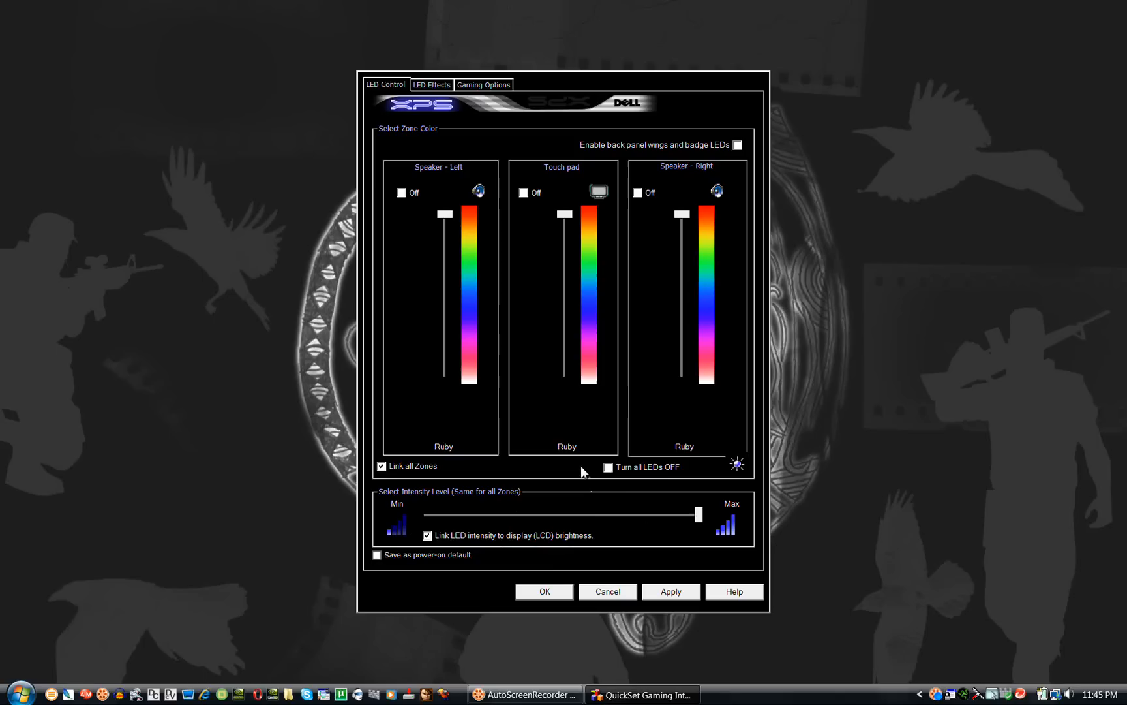
{"action": "mouse_move", "coordinate": [657, 498]}
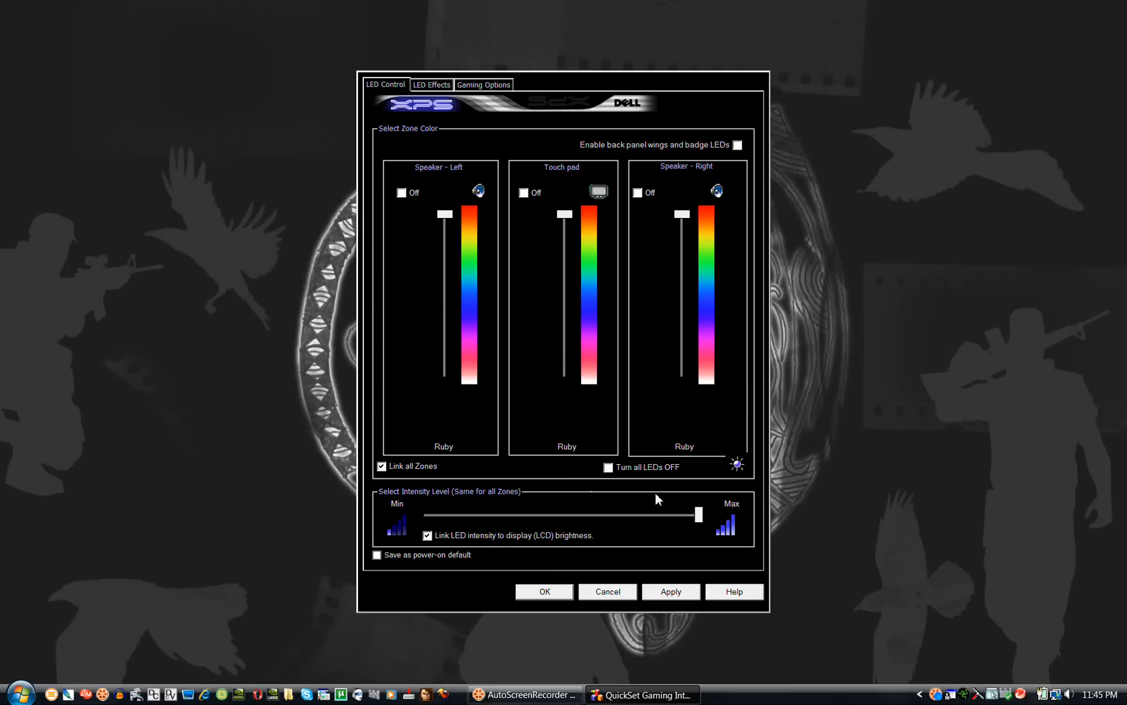
{"action": "mouse_move", "coordinate": [682, 516]}
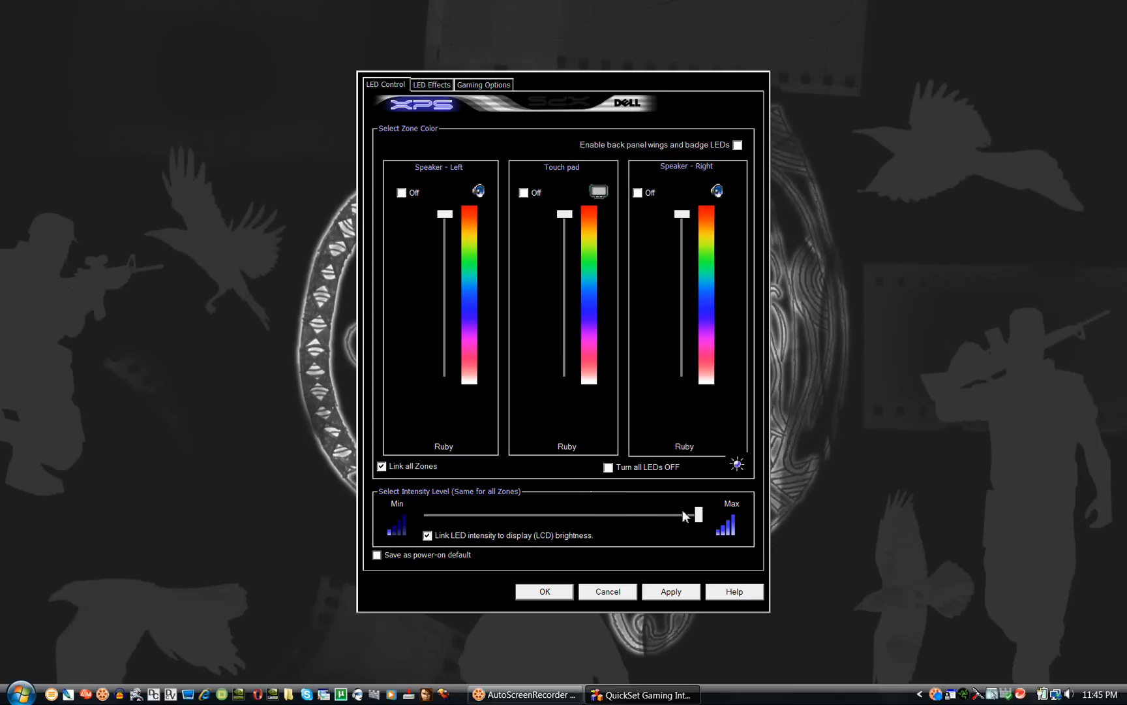
{"action": "left_click", "coordinate": [378, 554]}
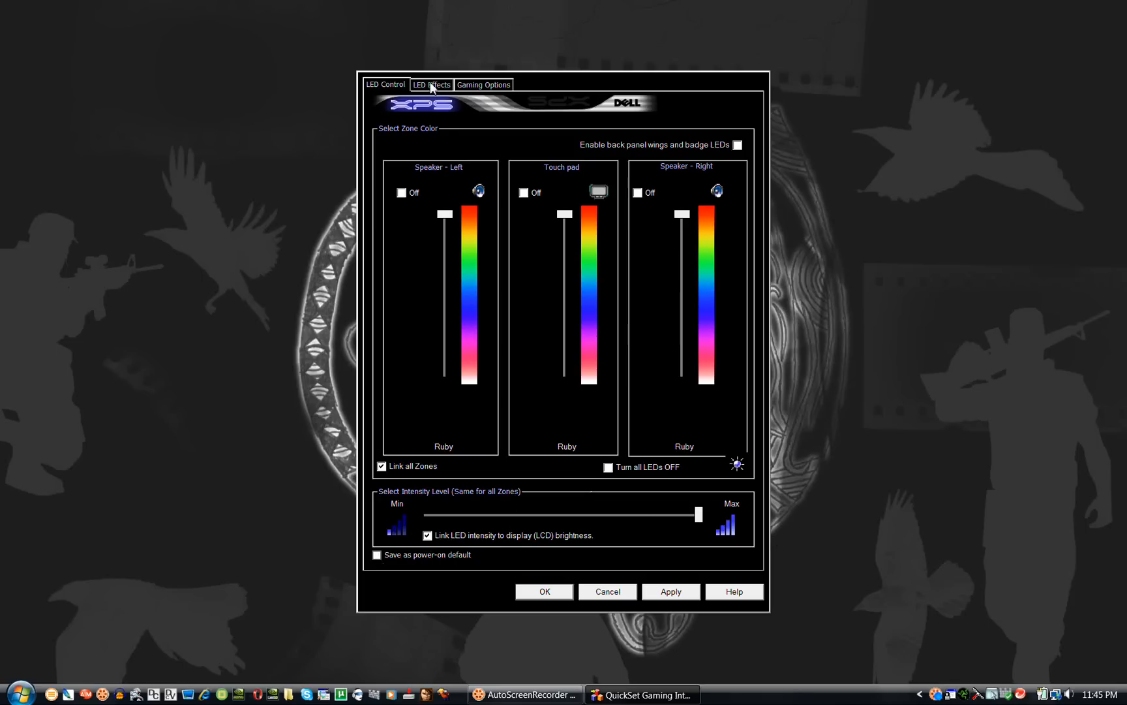
On LED Effects, change Smooth color rotation to No effect and cancel out of the window
{"action": "left_click", "coordinate": [430, 83]}
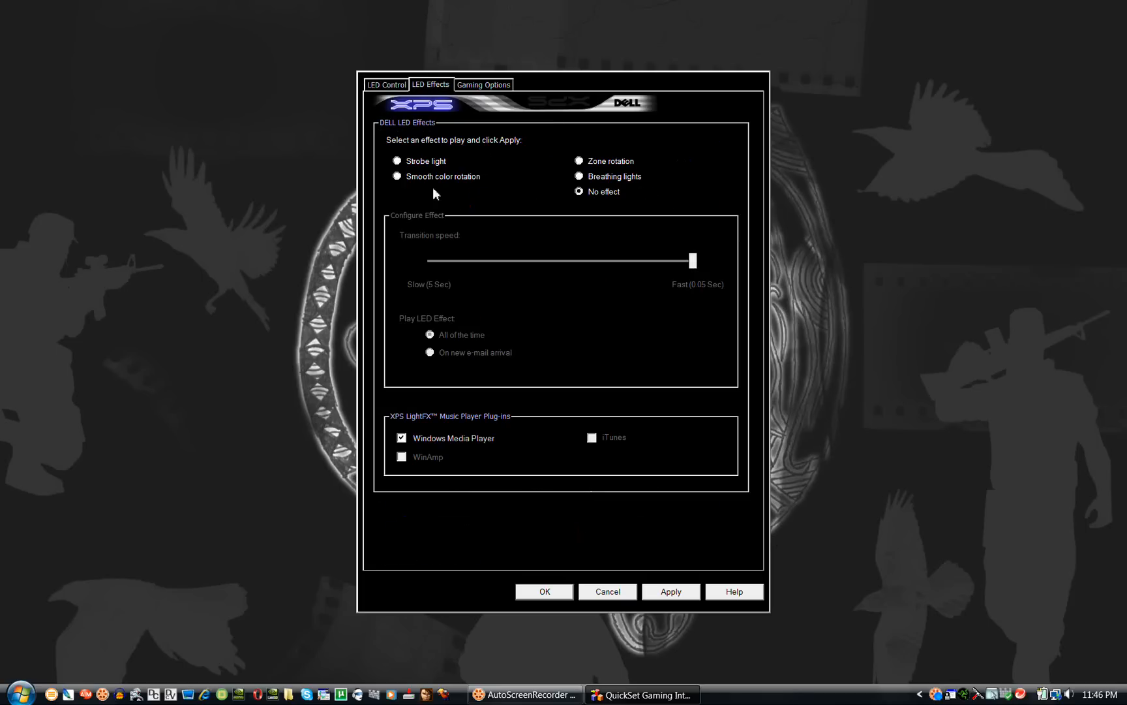
{"action": "left_click", "coordinate": [397, 176]}
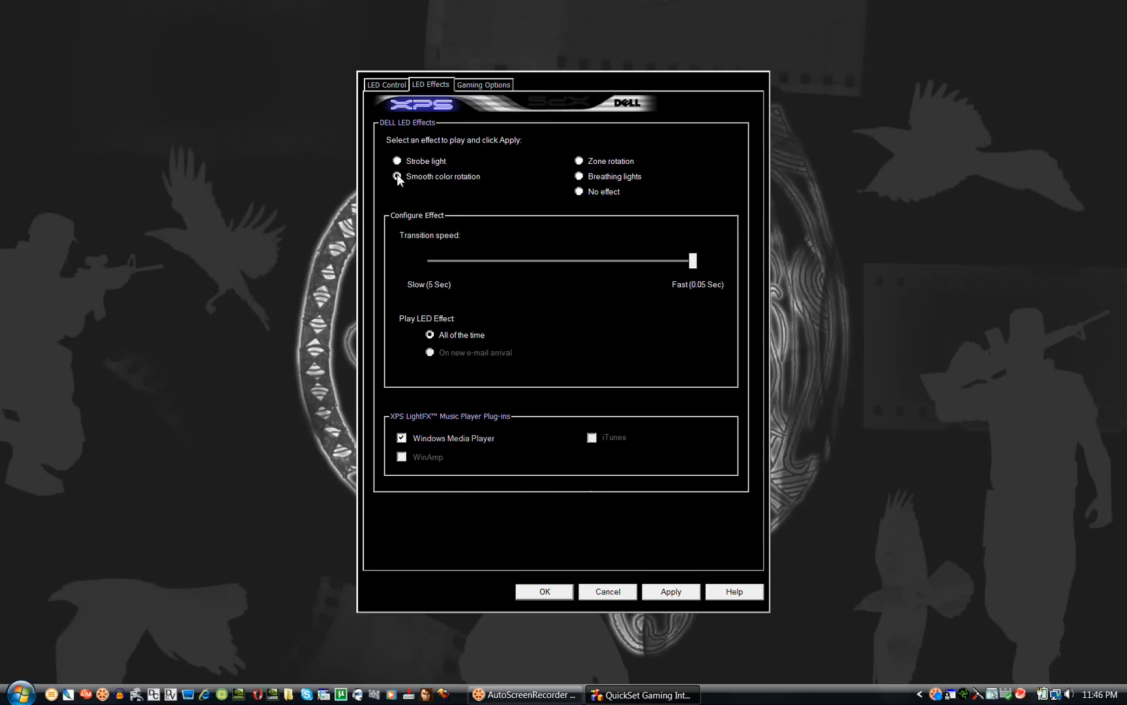
{"action": "left_click", "coordinate": [396, 178]}
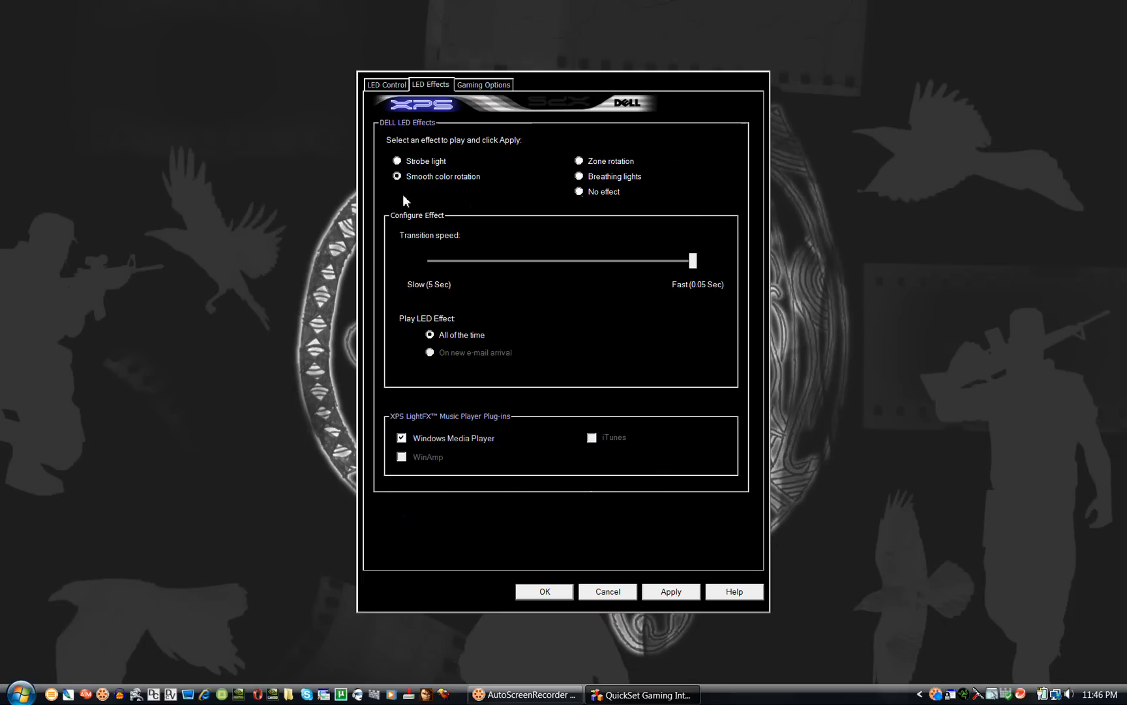
{"action": "mouse_move", "coordinate": [432, 206]}
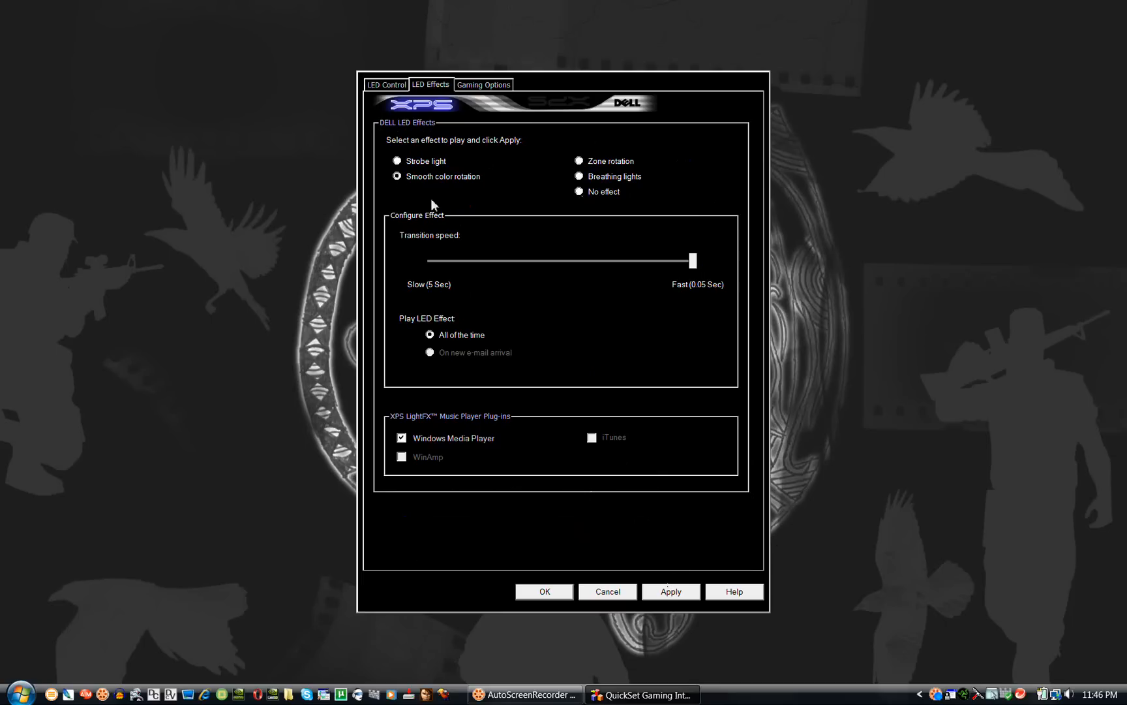
{"action": "mouse_move", "coordinate": [535, 233]}
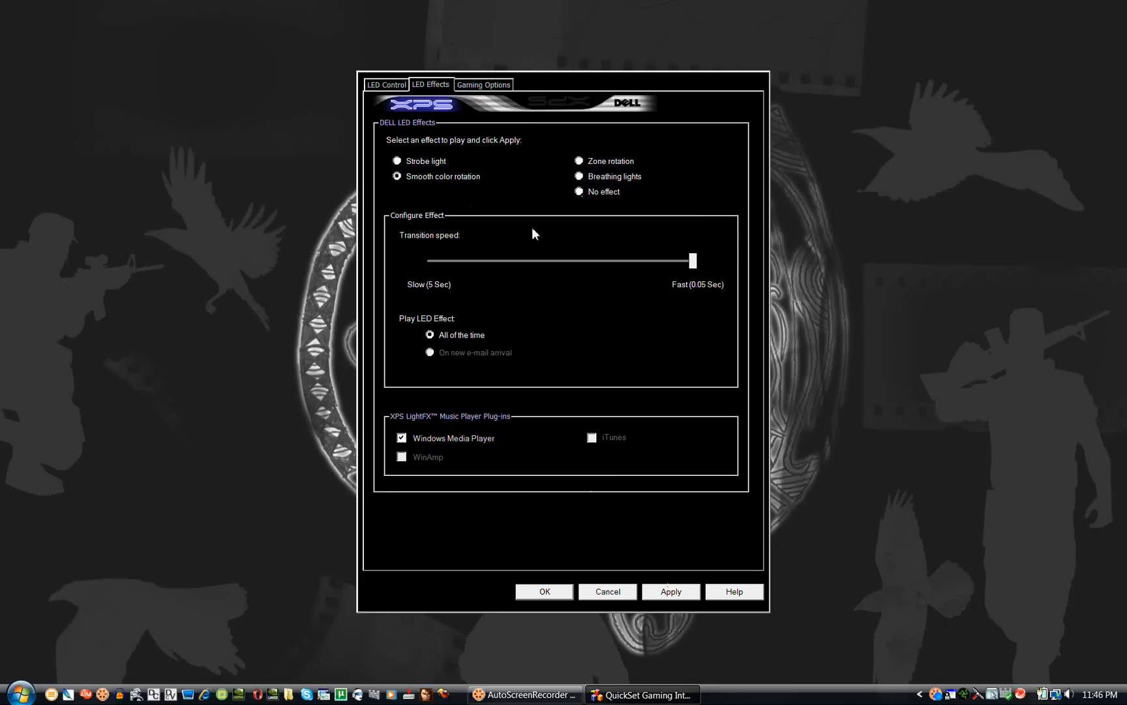
{"action": "mouse_move", "coordinate": [394, 185]}
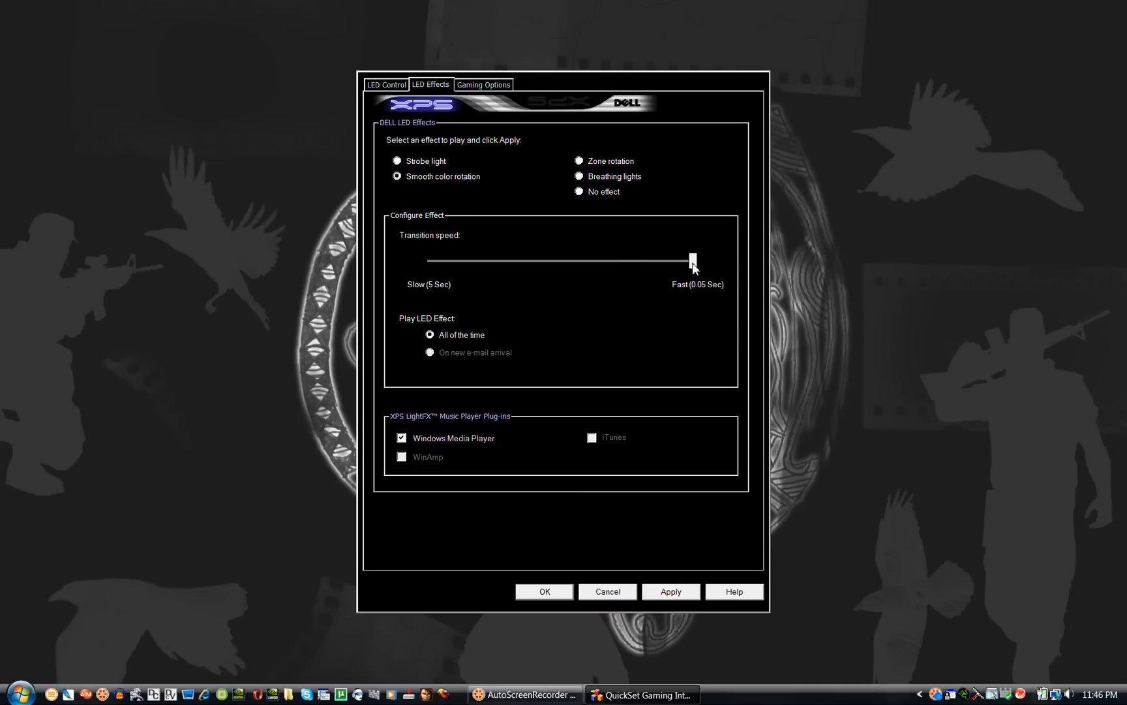
{"action": "mouse_move", "coordinate": [708, 271]}
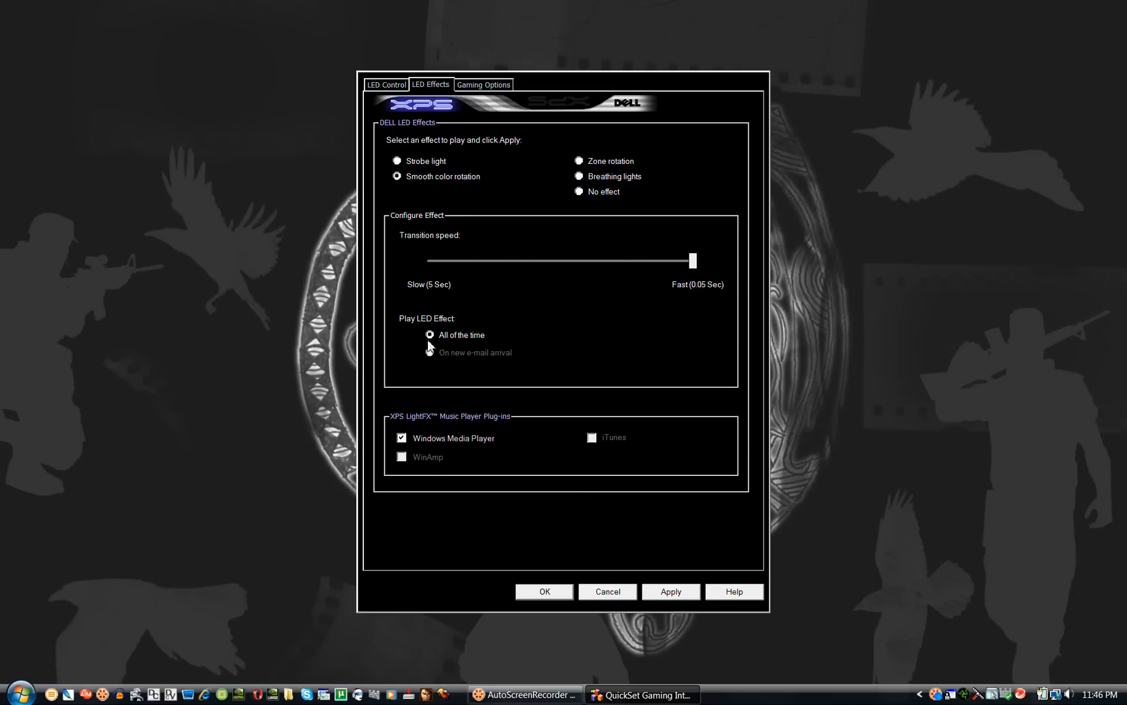
{"action": "mouse_move", "coordinate": [429, 354]}
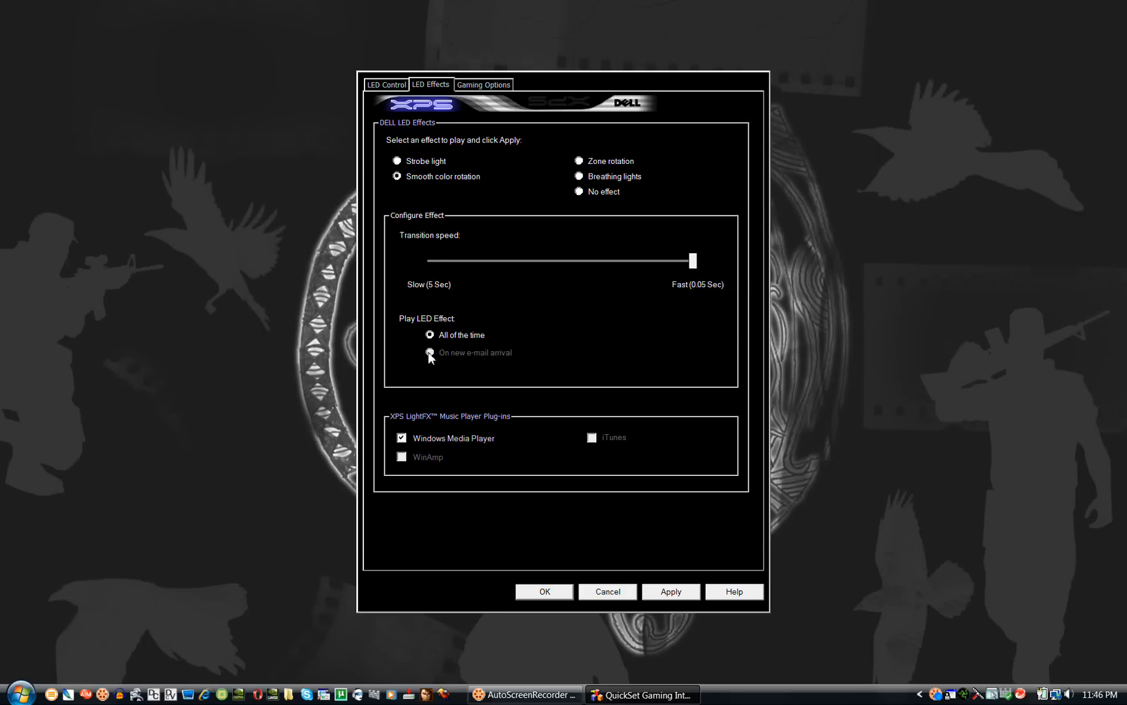
{"action": "mouse_move", "coordinate": [505, 381]}
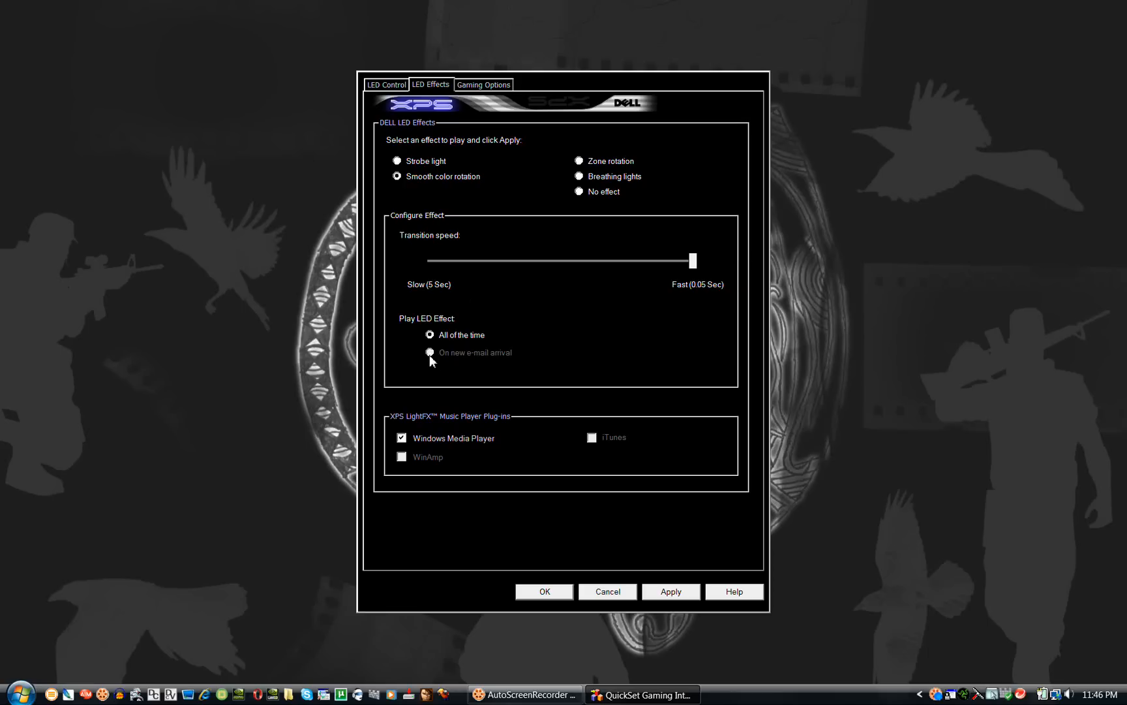
{"action": "mouse_move", "coordinate": [585, 200]}
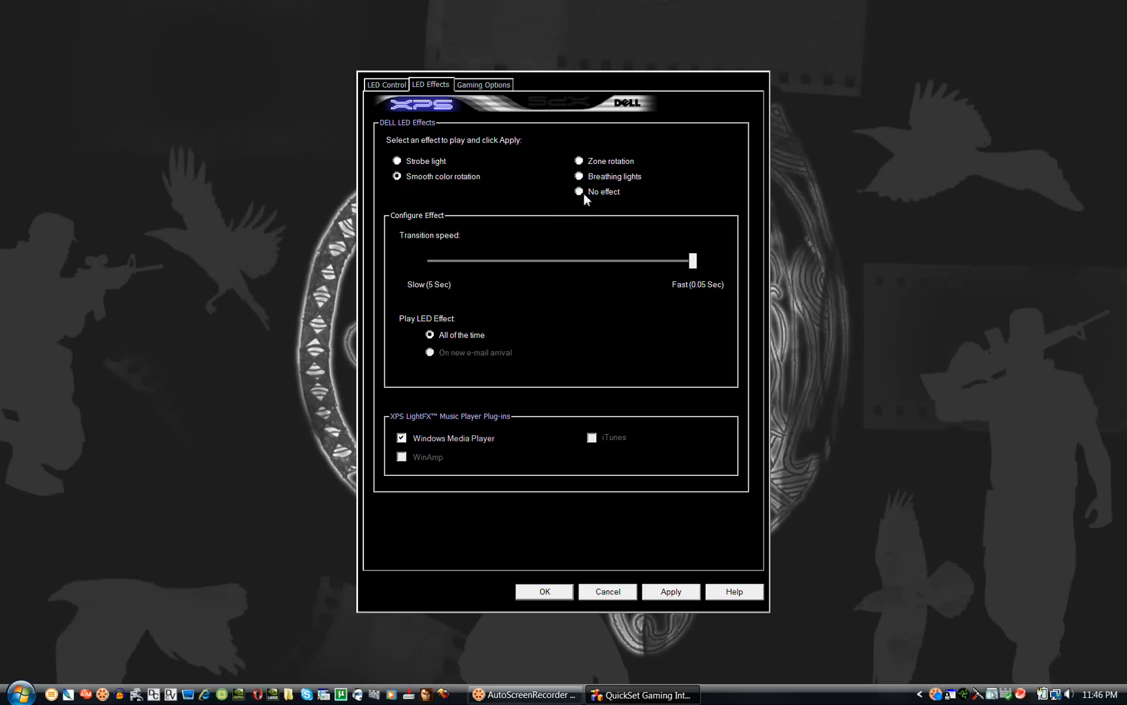
{"action": "left_click", "coordinate": [580, 191]}
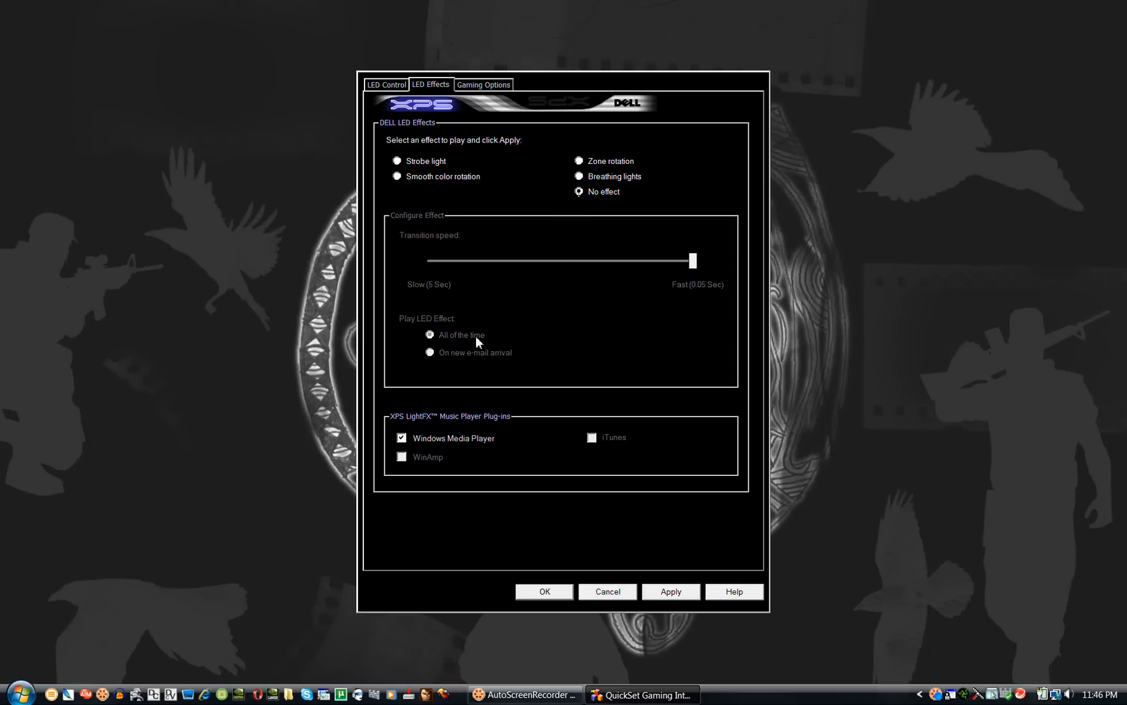
{"action": "mouse_move", "coordinate": [461, 466]}
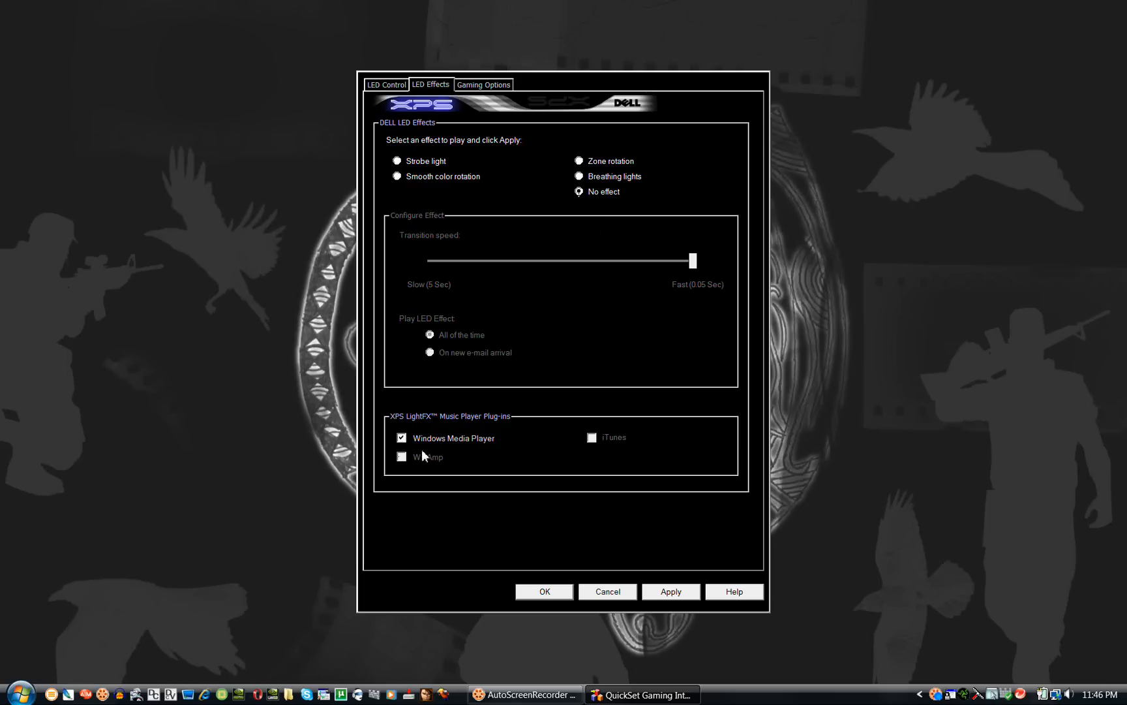
{"action": "mouse_move", "coordinate": [419, 451]}
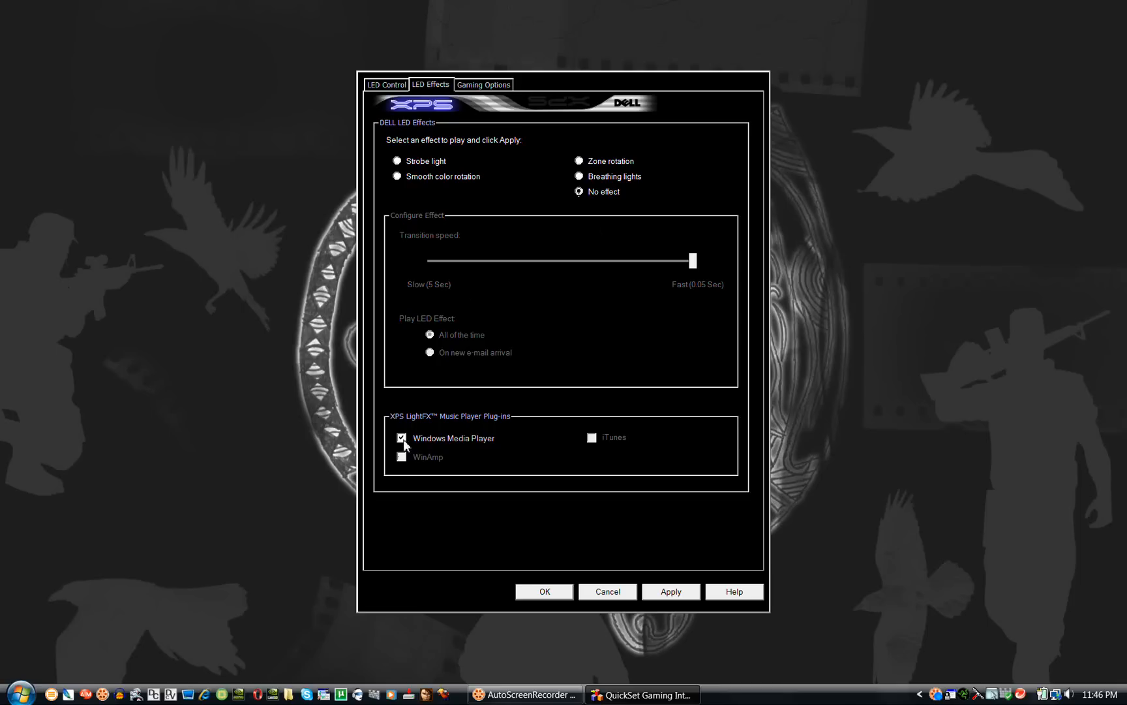
{"action": "mouse_move", "coordinate": [604, 601]}
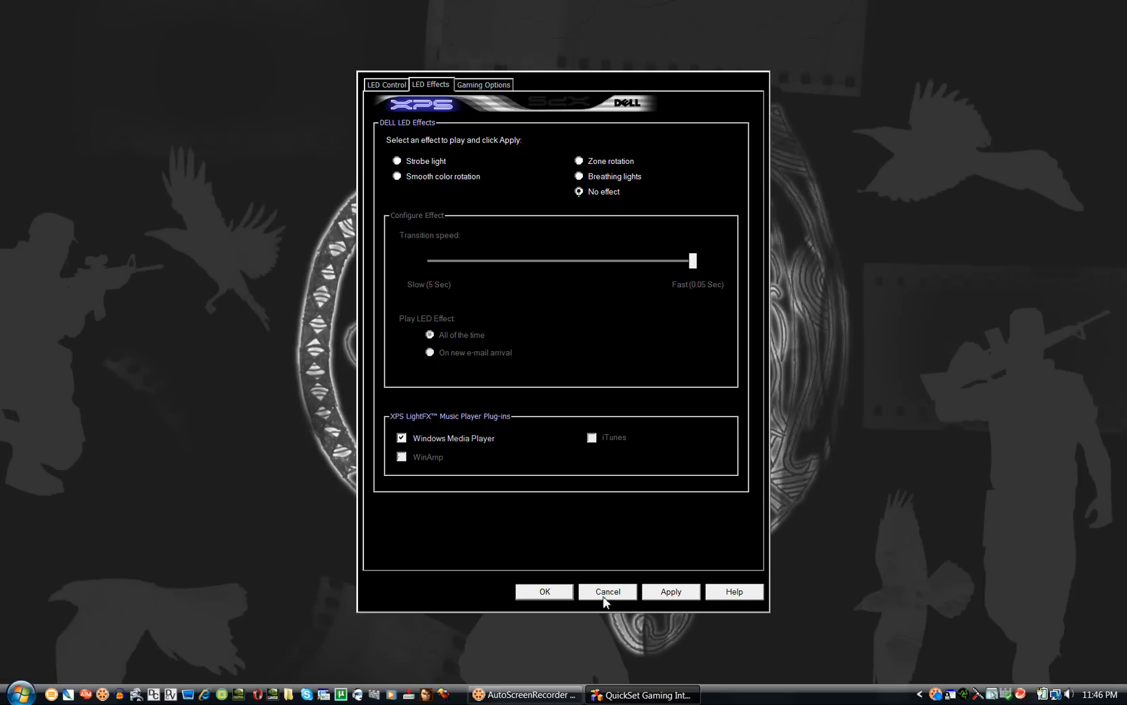
{"action": "mouse_move", "coordinate": [602, 591]}
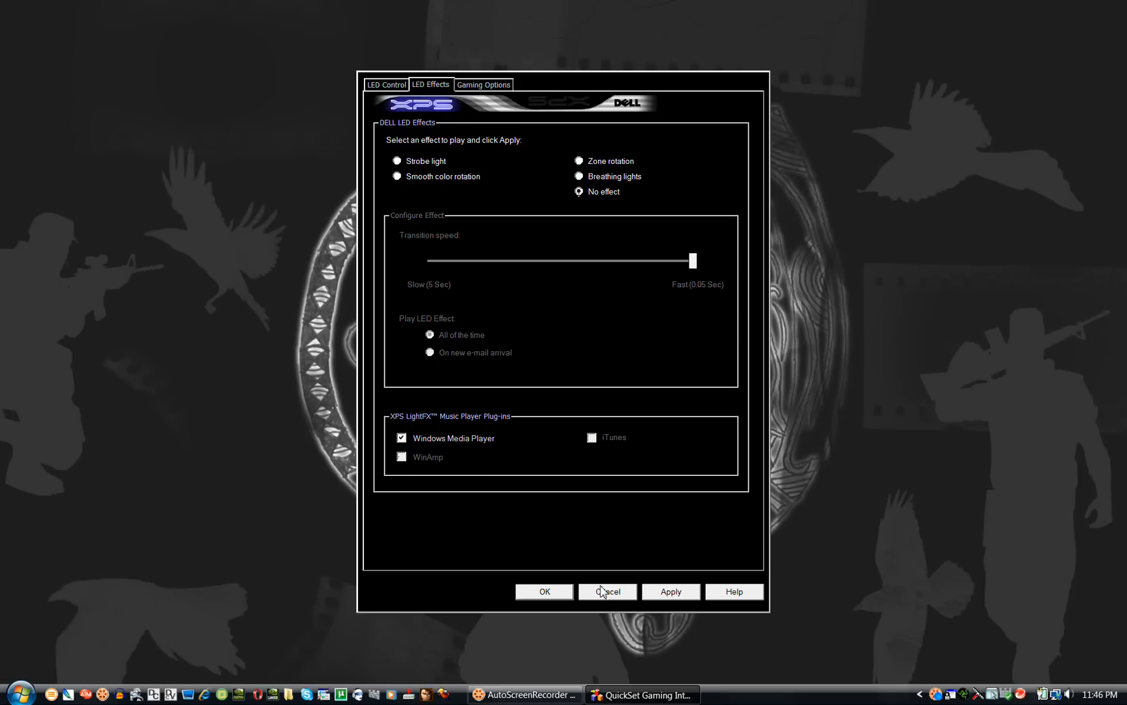
{"action": "left_click", "coordinate": [607, 589]}
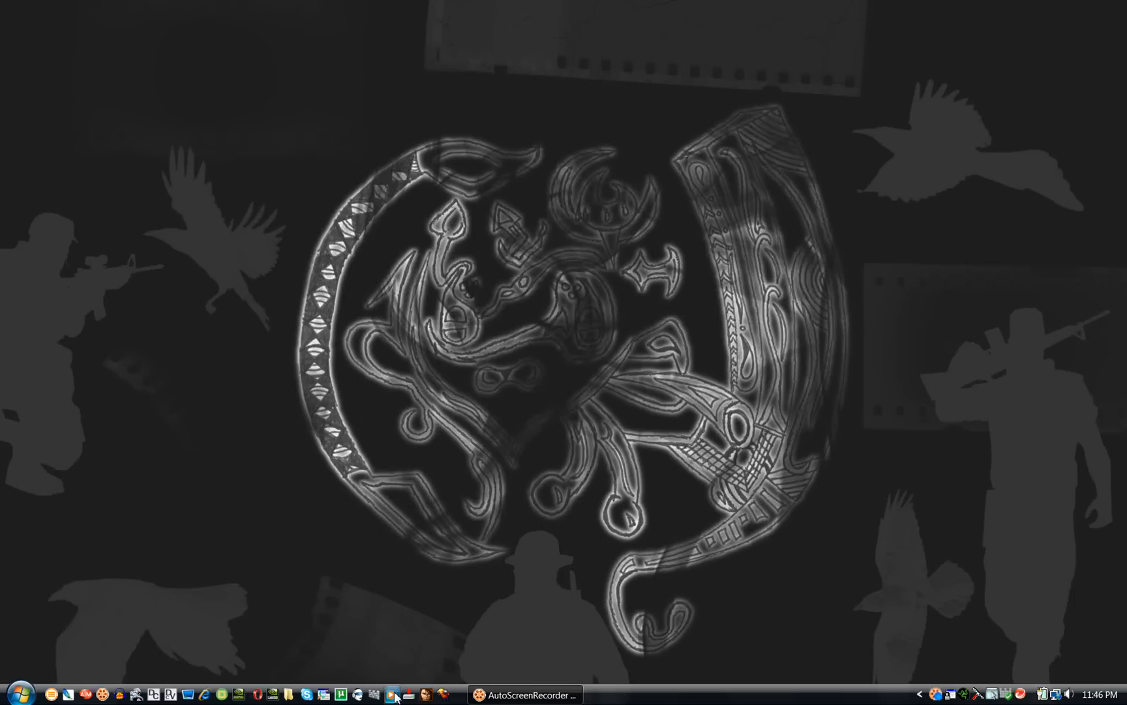
Start Windows Media Player and choose the Dell XPS LightFX LightFX1 visualization
{"action": "left_click", "coordinate": [394, 694]}
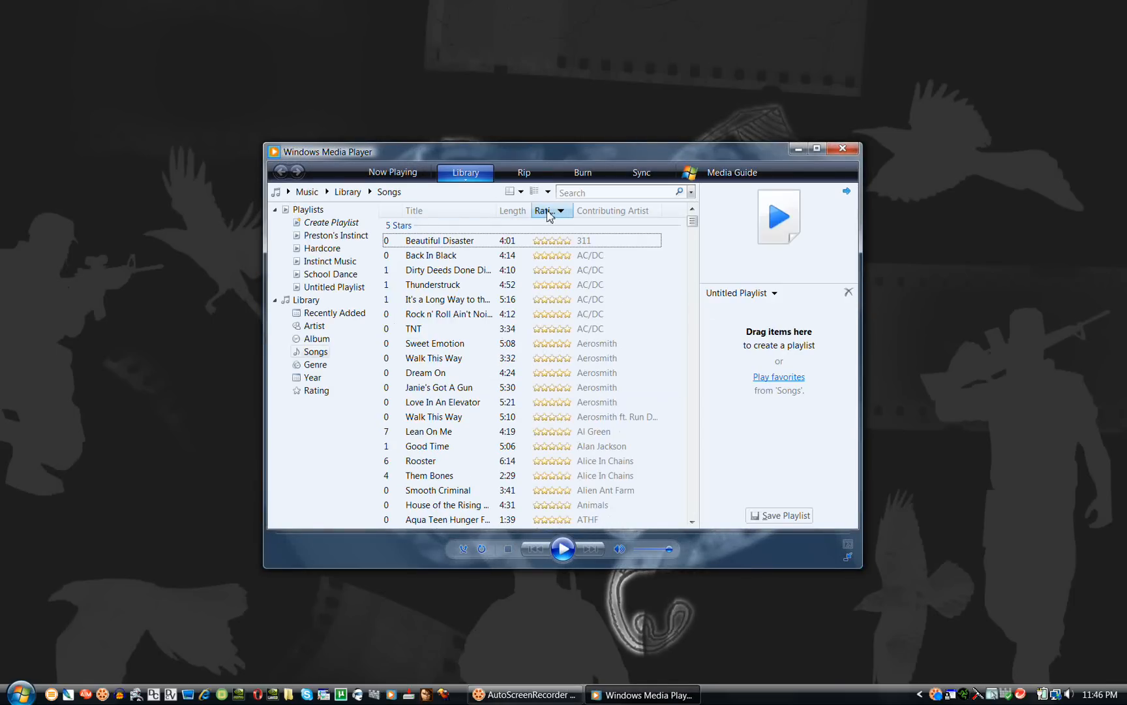
{"action": "mouse_move", "coordinate": [393, 172]}
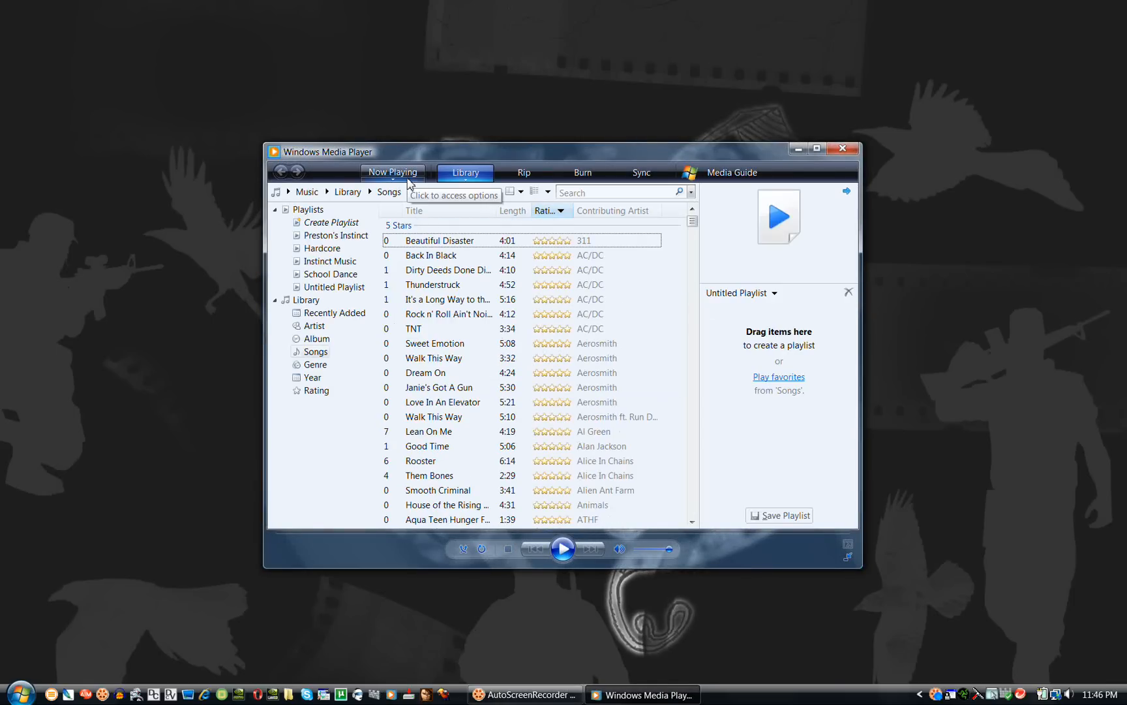
{"action": "mouse_move", "coordinate": [405, 190]}
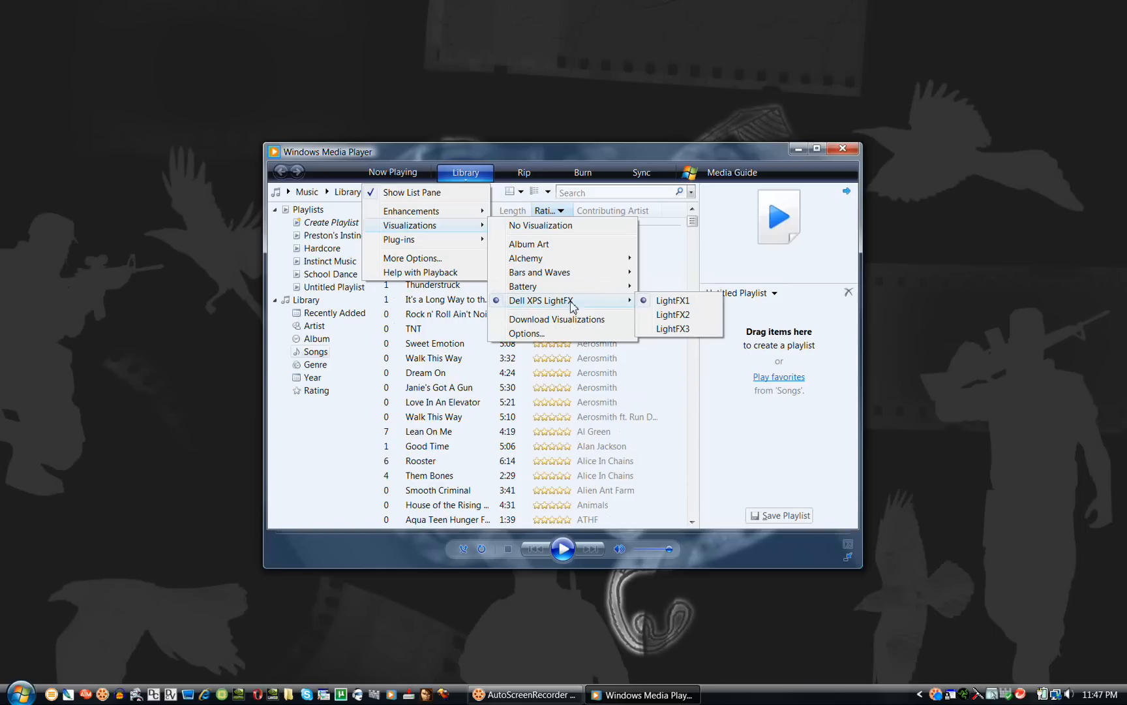
{"action": "mouse_move", "coordinate": [672, 301]}
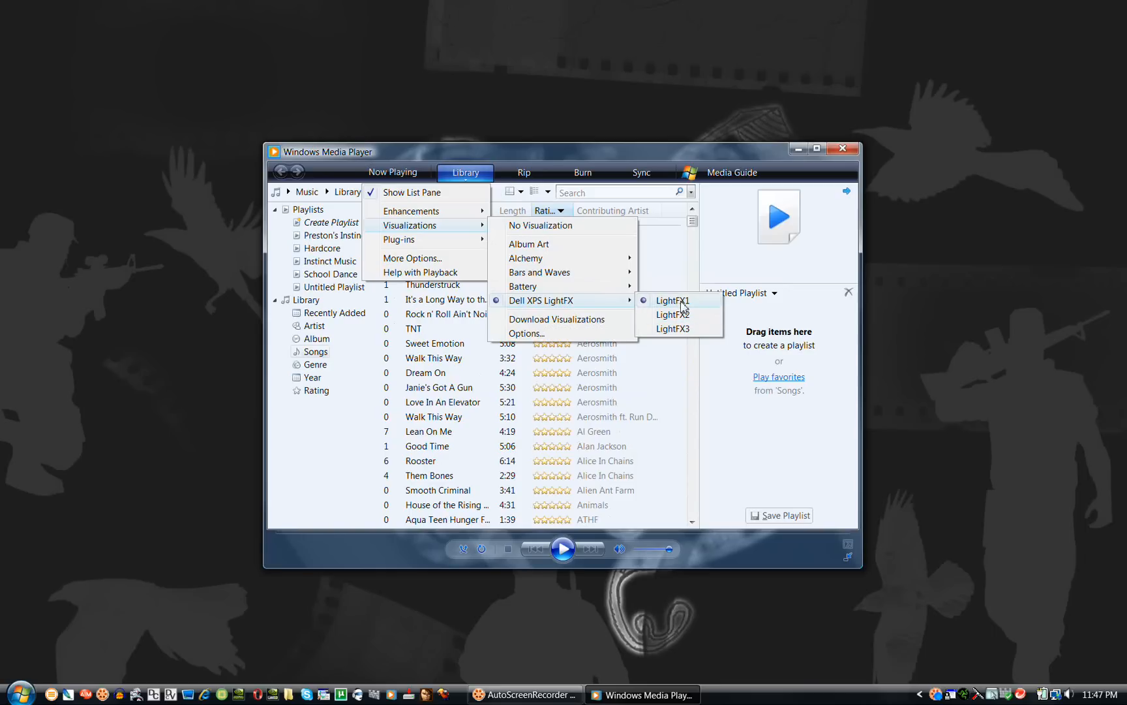
{"action": "left_click", "coordinate": [671, 314]}
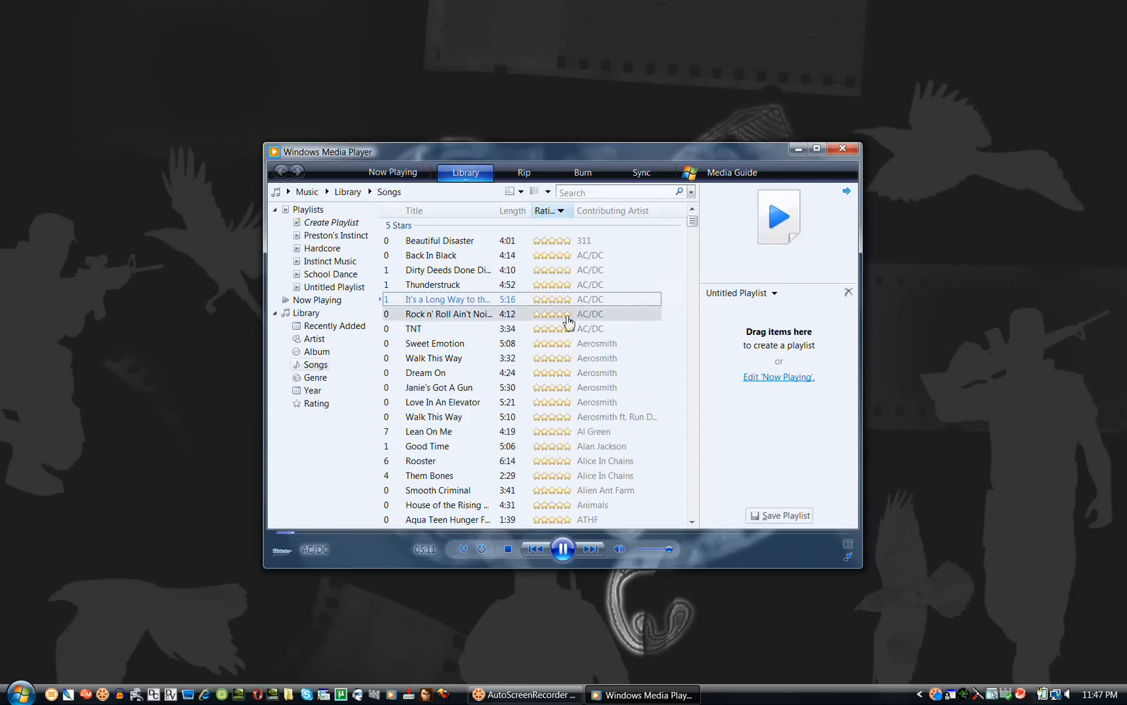
View the playing track in Now Playing, verify LightFX is active, and close the player
{"action": "left_click", "coordinate": [393, 172]}
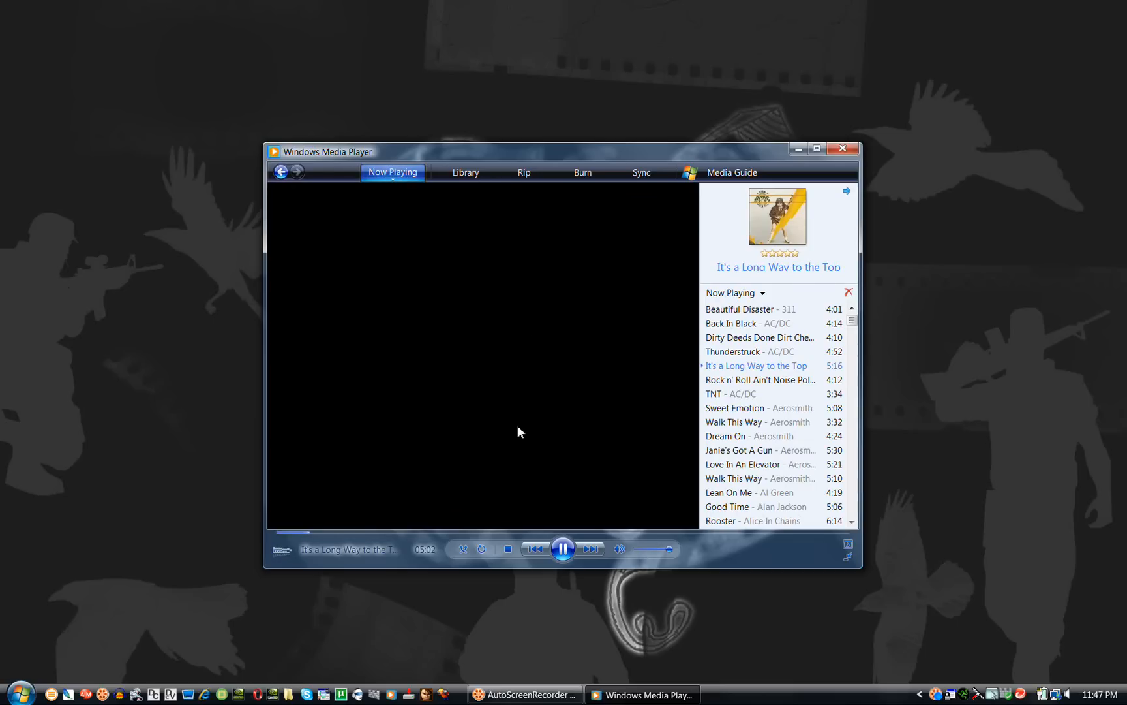
{"action": "left_click", "coordinate": [563, 548]}
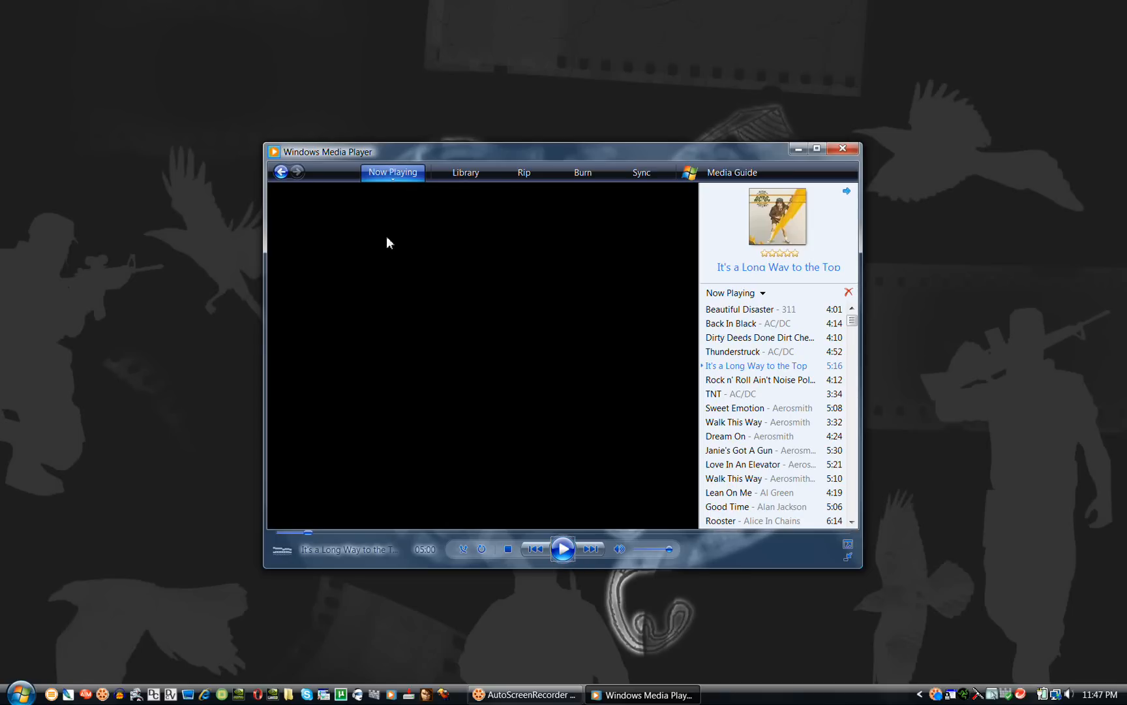
{"action": "left_click", "coordinate": [392, 172]}
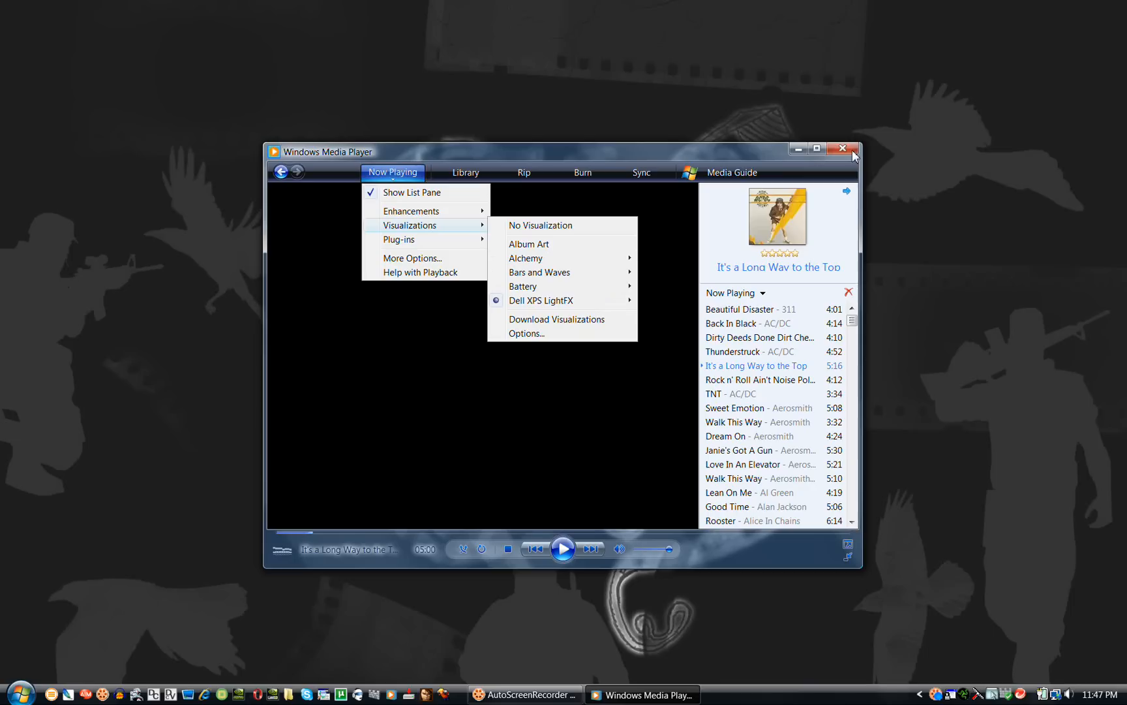
{"action": "left_click", "coordinate": [842, 149]}
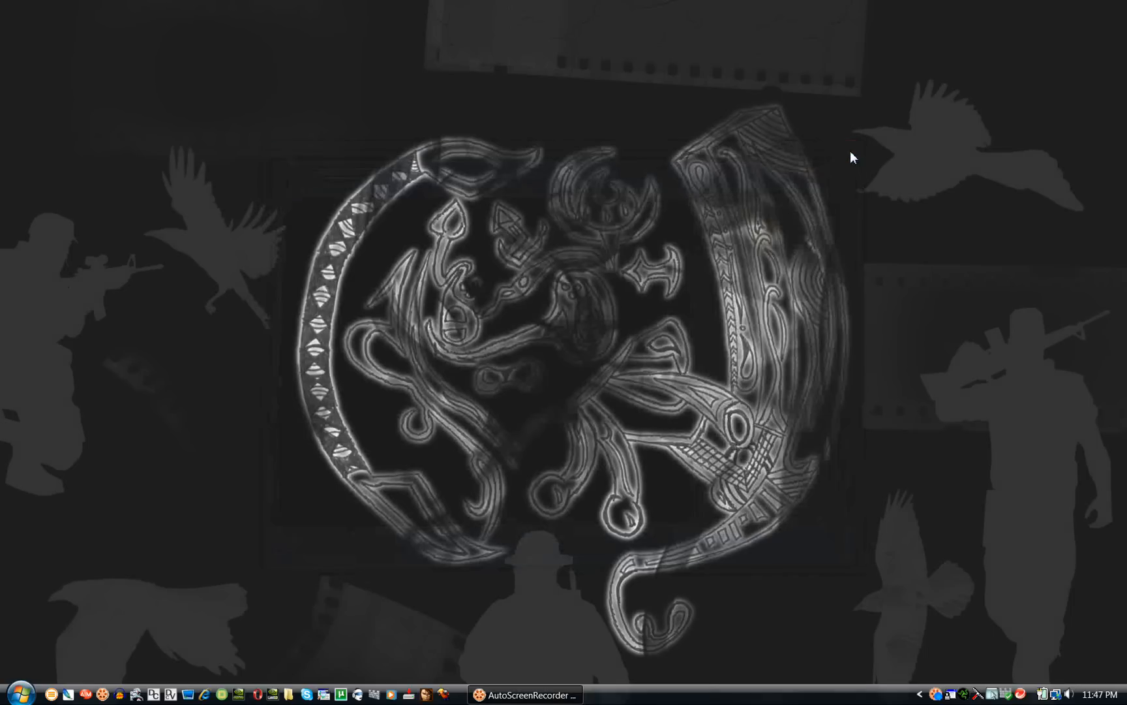
{"action": "mouse_move", "coordinate": [60, 415]}
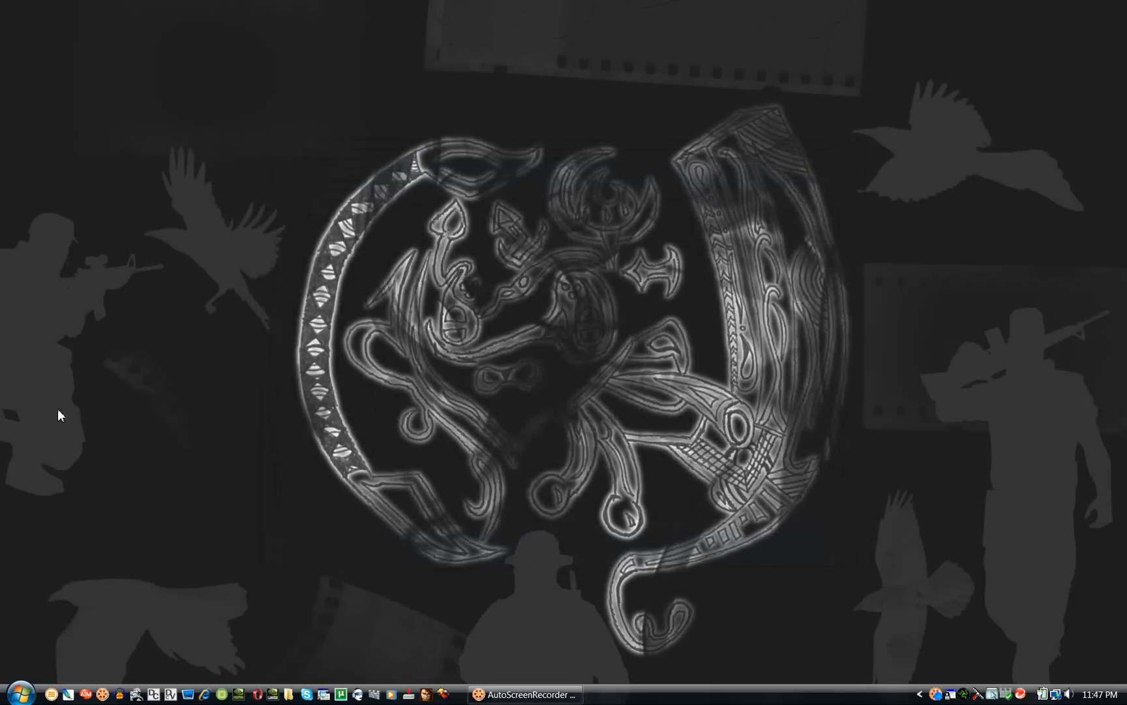
{"action": "mouse_move", "coordinate": [467, 352]}
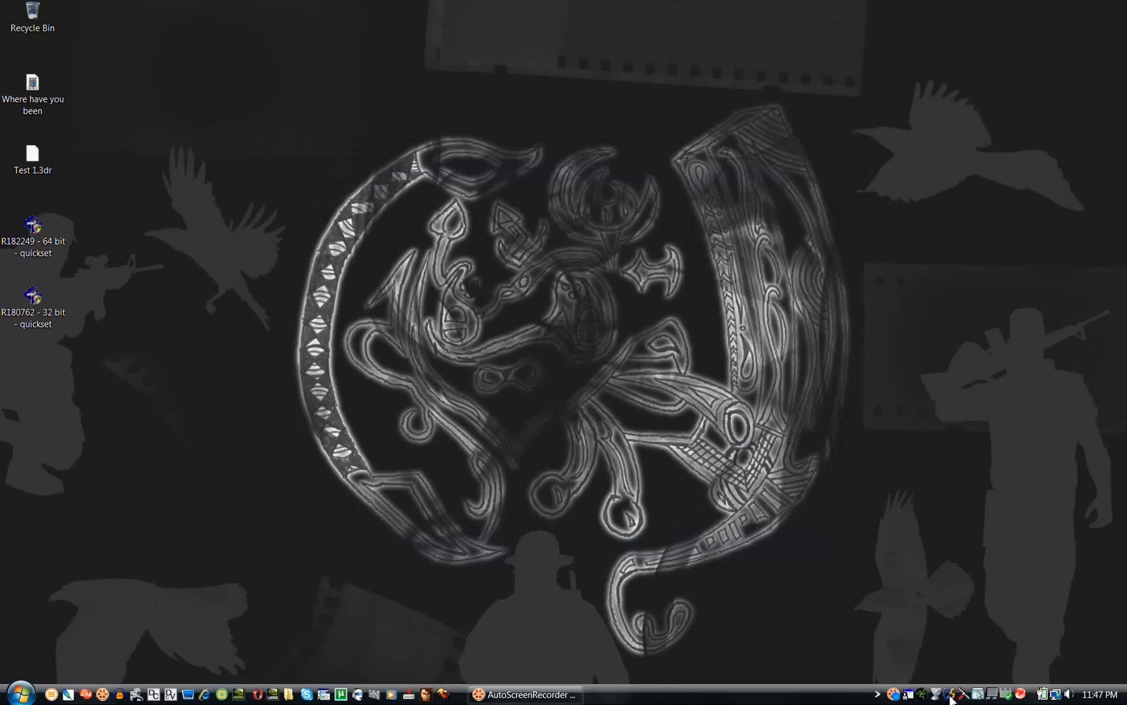
Show QuickSet's About box (Version 8.2.20) from the tray icon, dismiss it, and bring up the desktop menu
{"action": "right_click", "coordinate": [957, 694]}
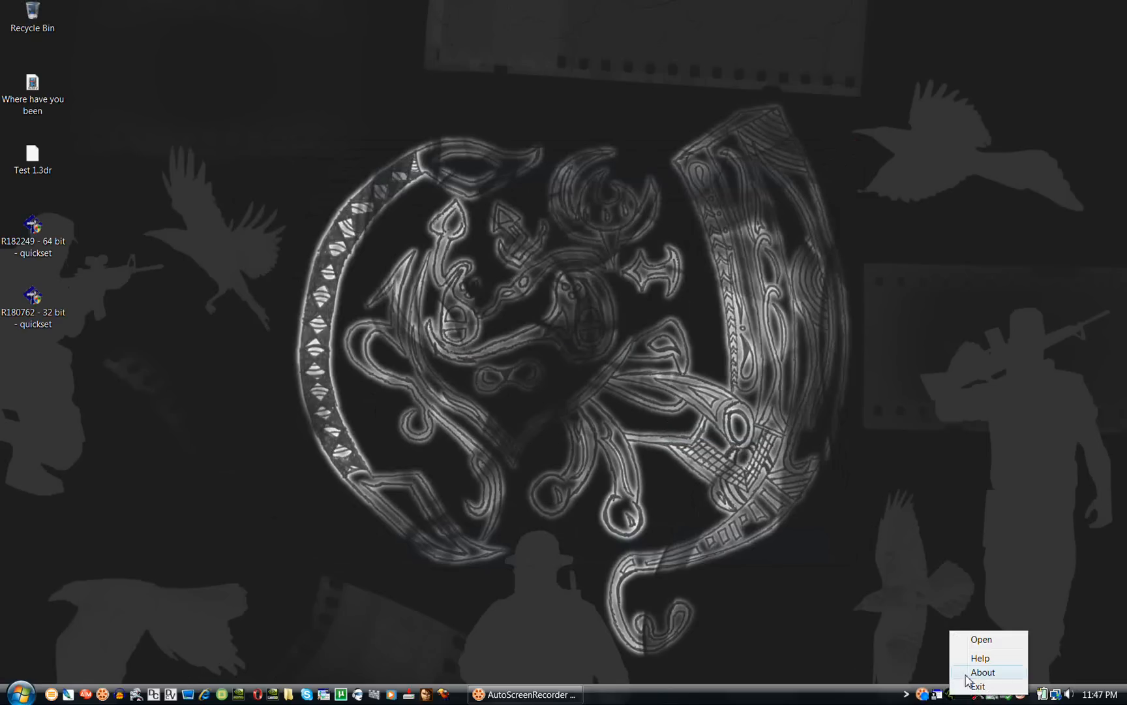
{"action": "left_click", "coordinate": [983, 671]}
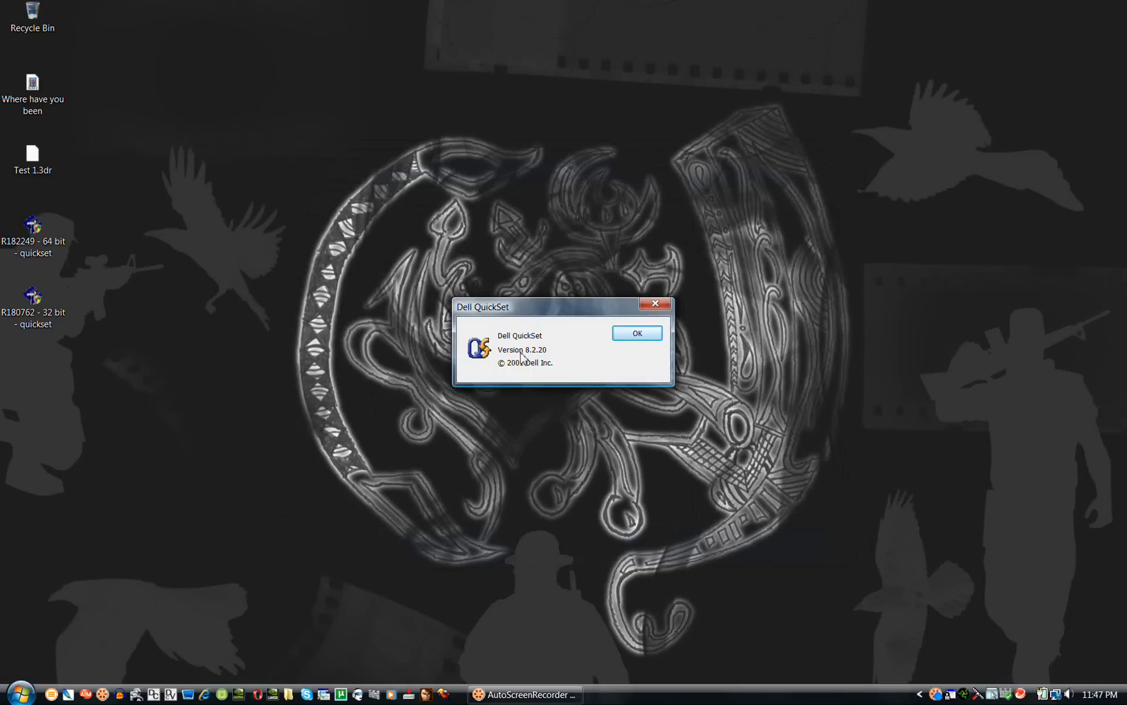
{"action": "mouse_move", "coordinate": [529, 369]}
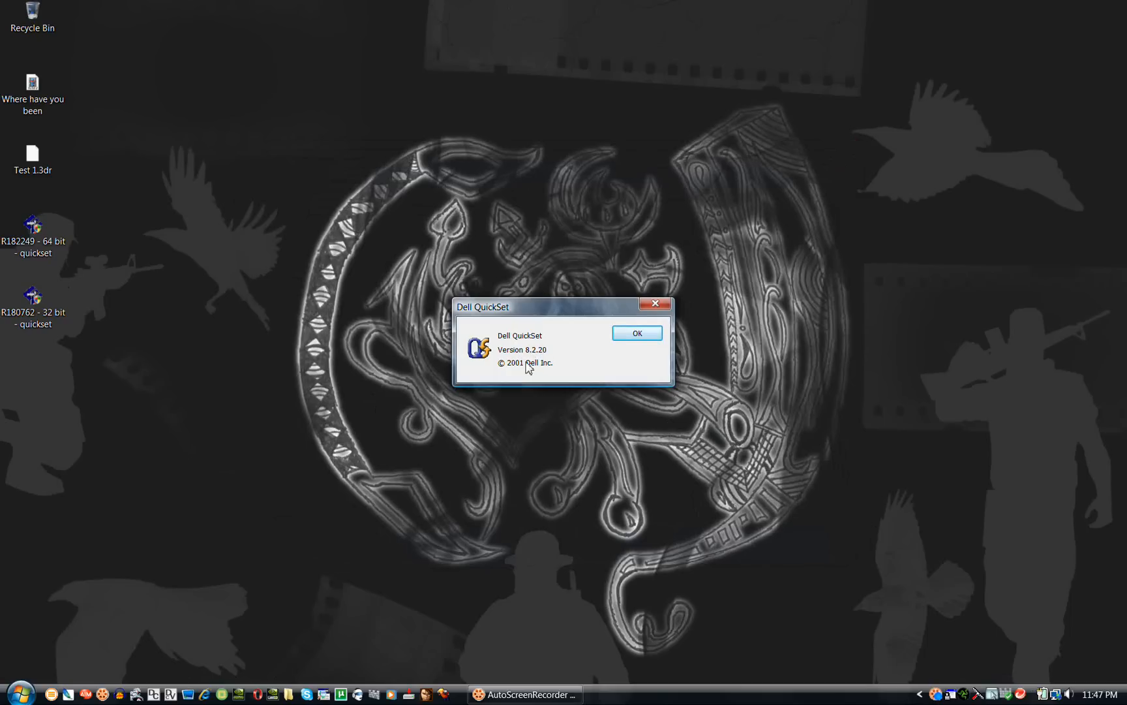
{"action": "mouse_move", "coordinate": [515, 374]}
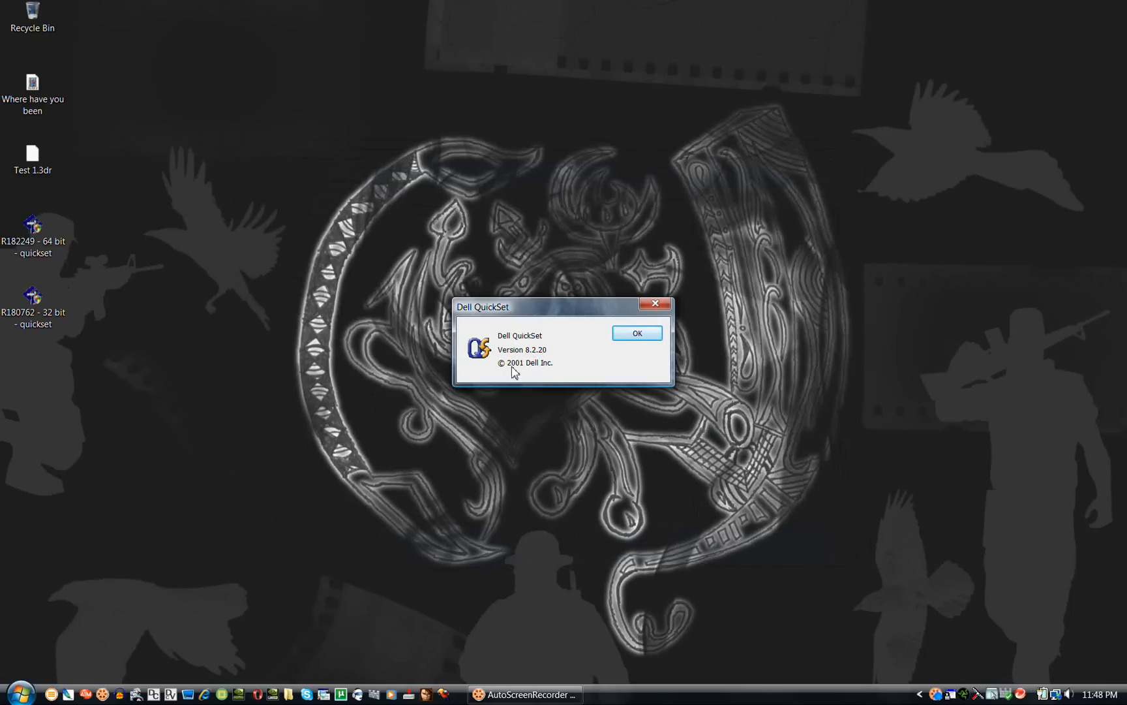
{"action": "mouse_move", "coordinate": [560, 369]}
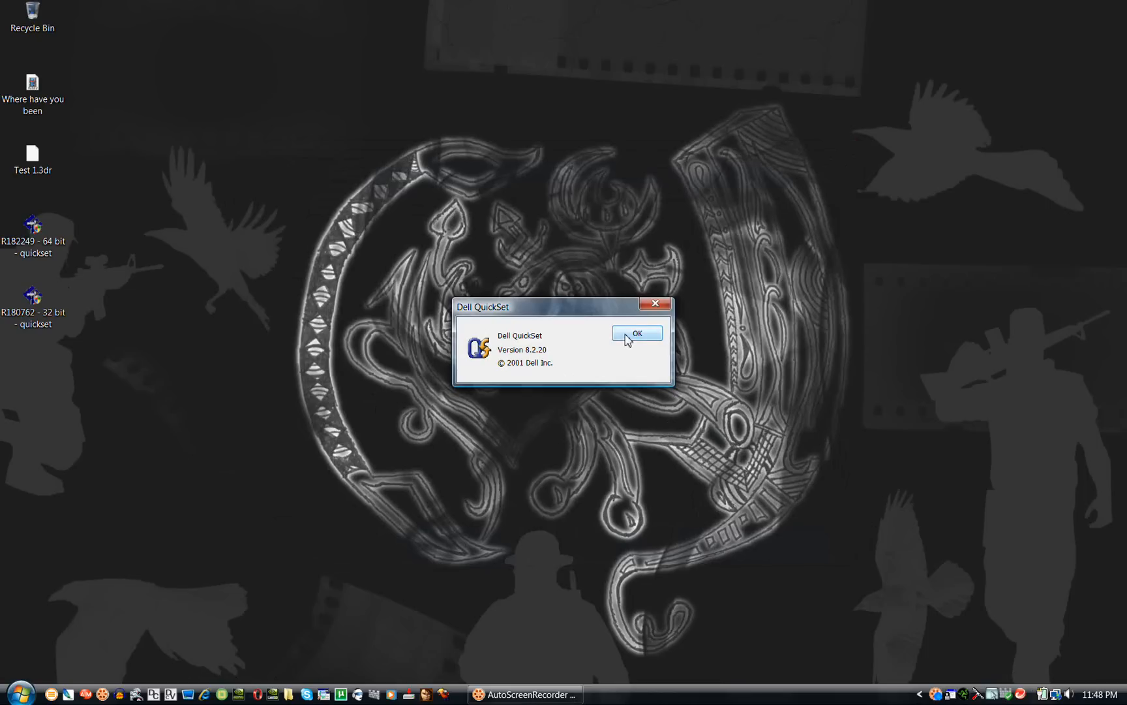
{"action": "left_click", "coordinate": [635, 333]}
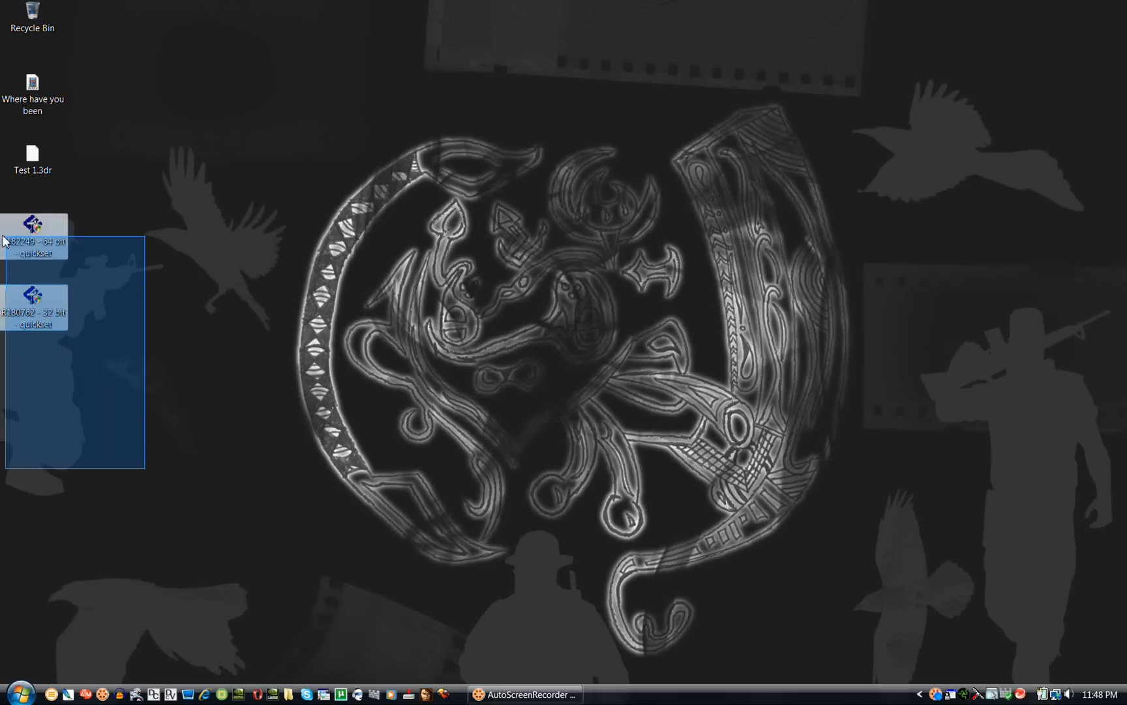
{"action": "right_click", "coordinate": [417, 375]}
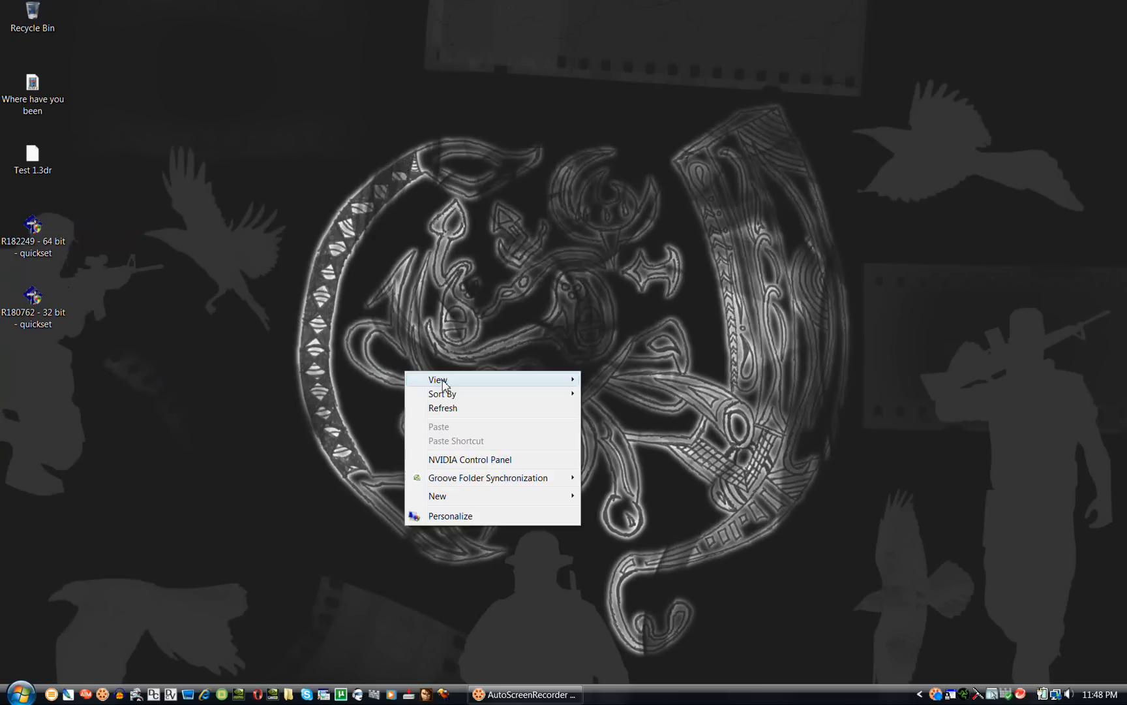